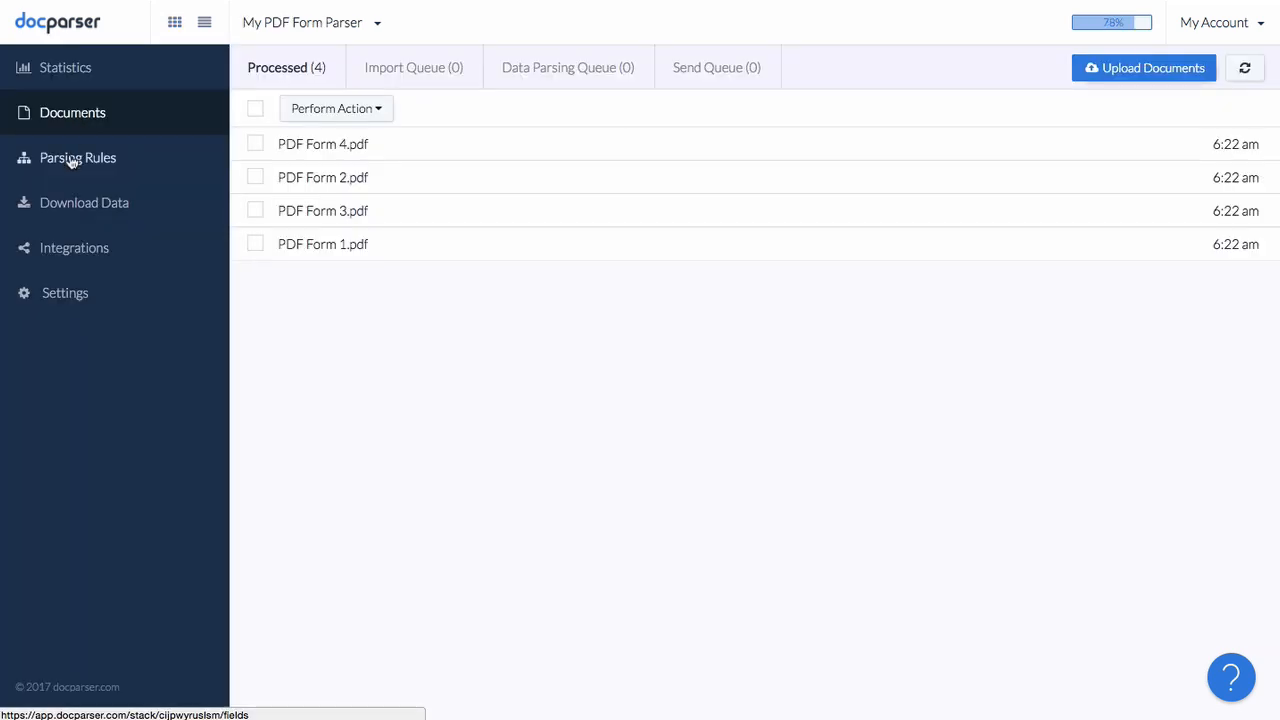
- View the parser's First Name and Date parsing rules from the sidebar
click(76, 156)
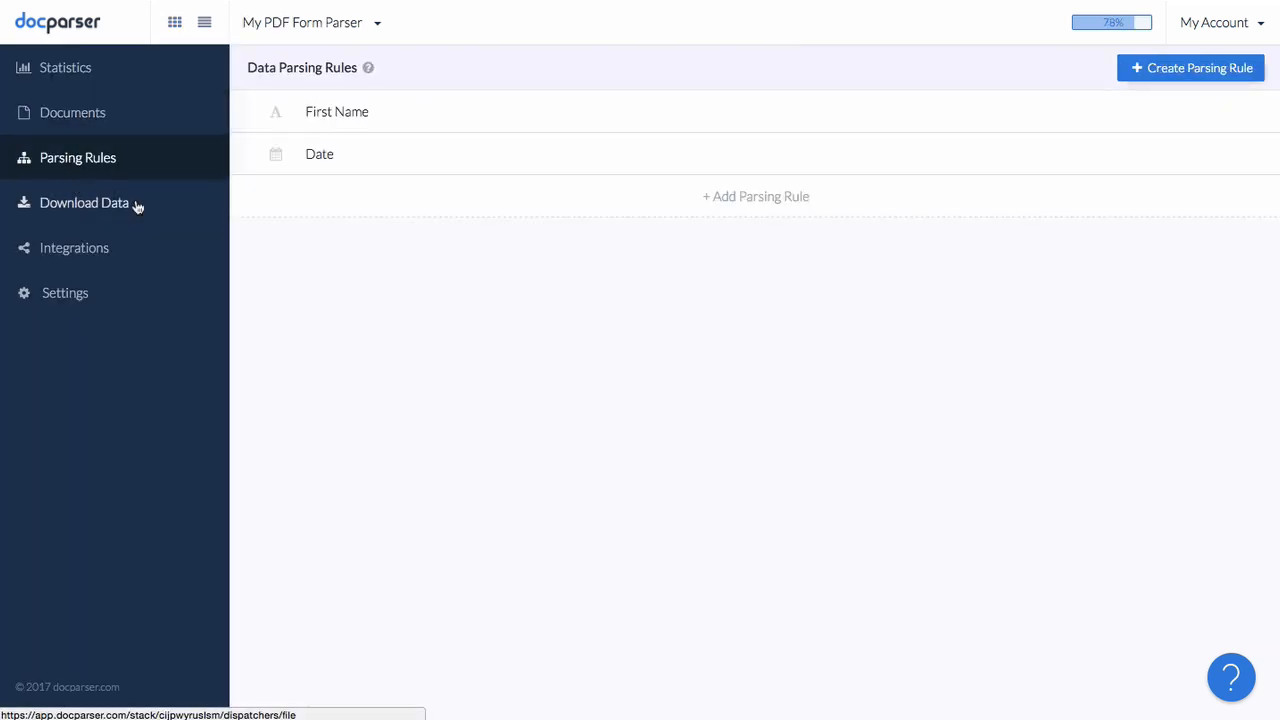
click(1190, 68)
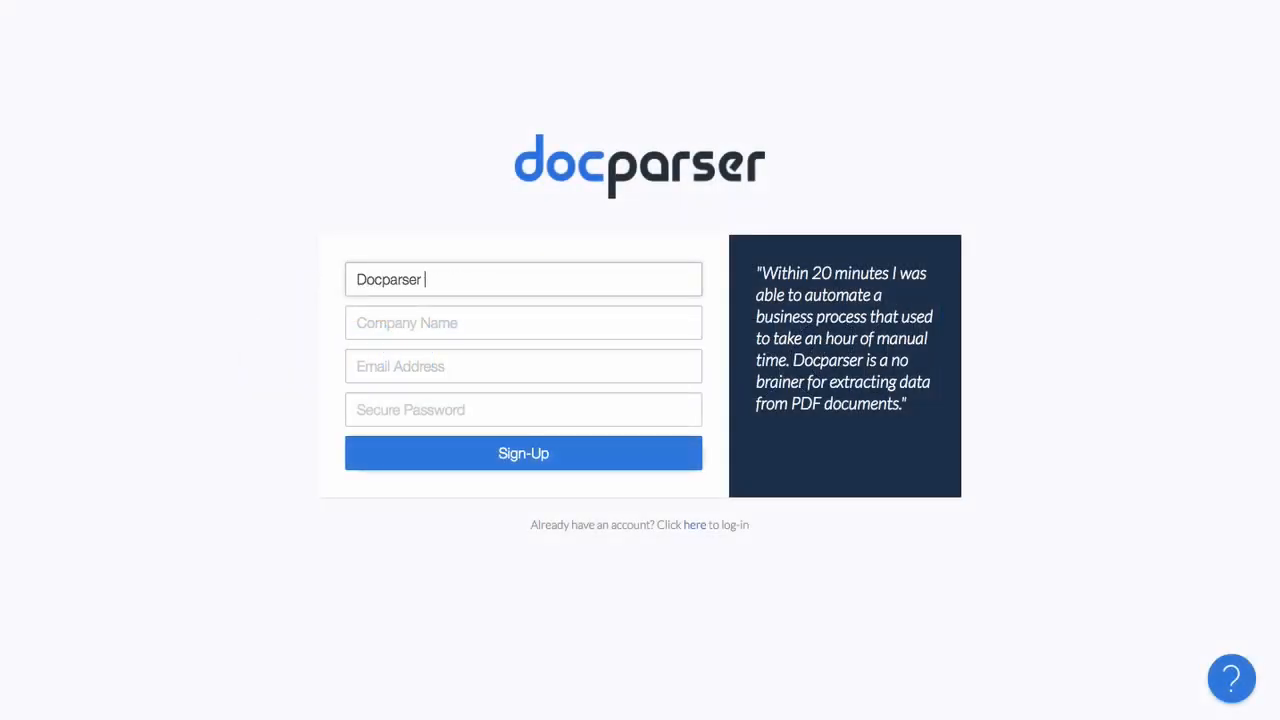
- Fill in company name 'Docparser' and the demo email on the sign-up form and continue
text(Docparser)
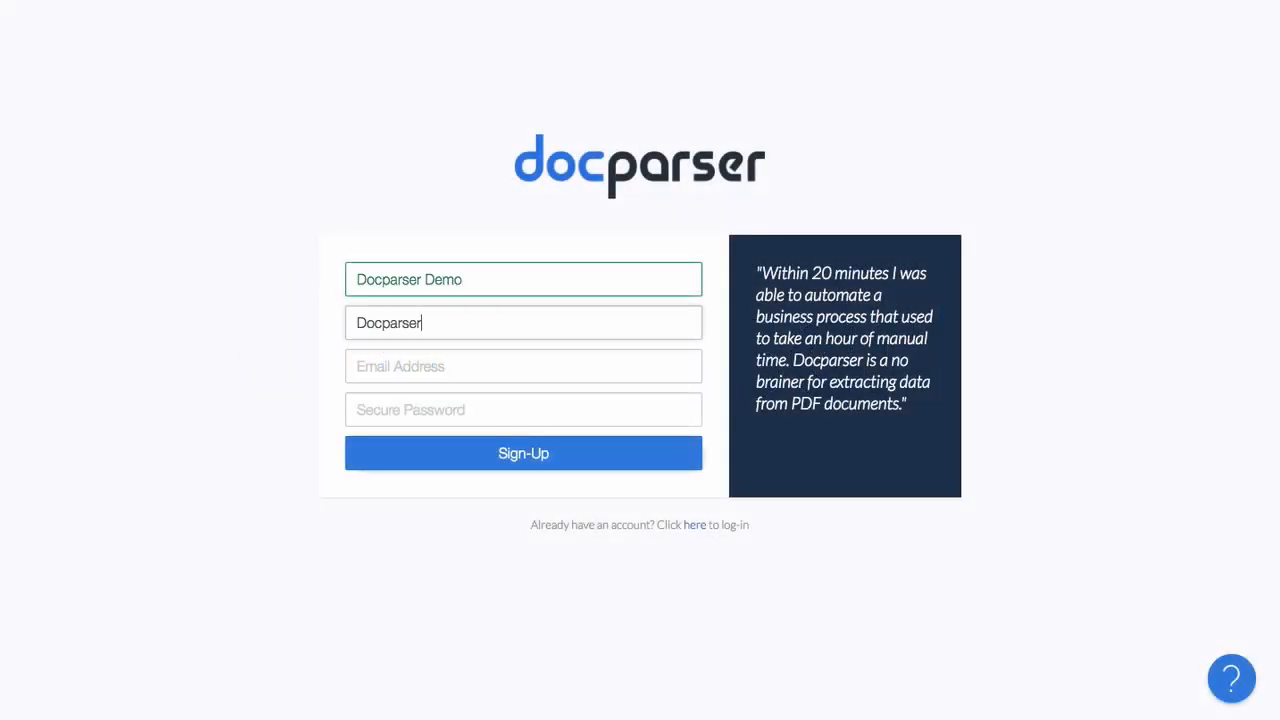
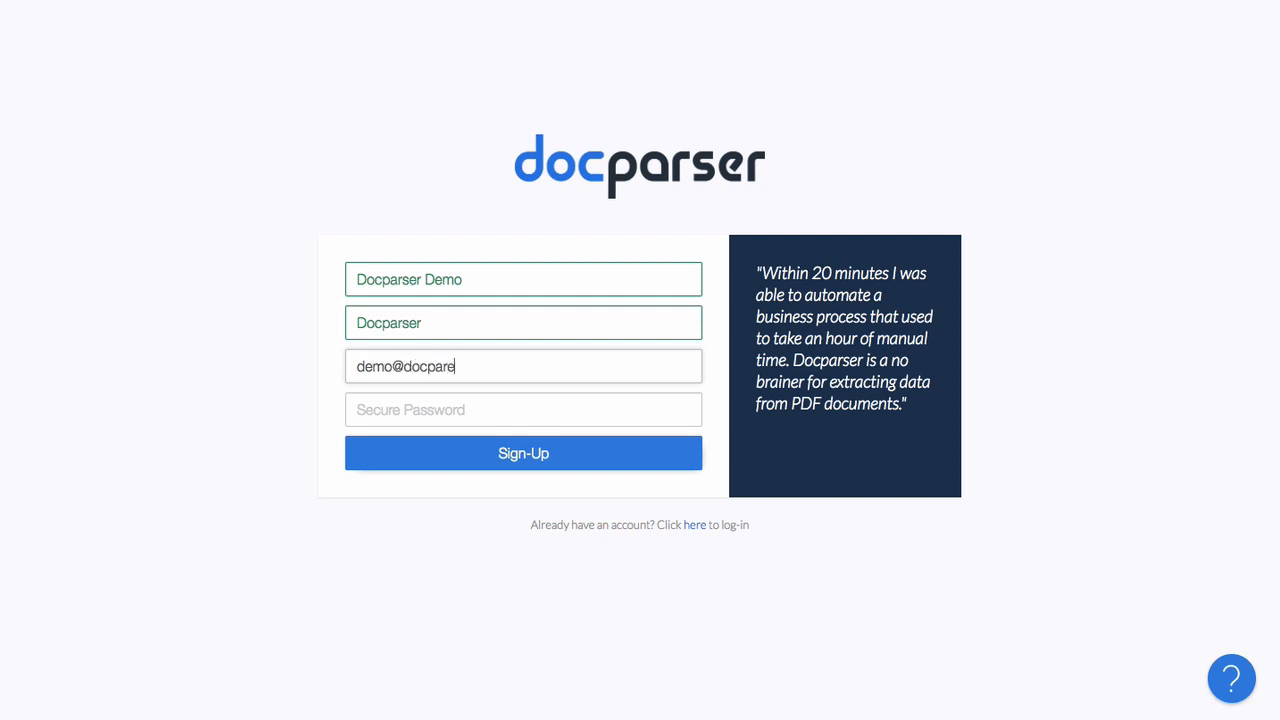
click(524, 452)
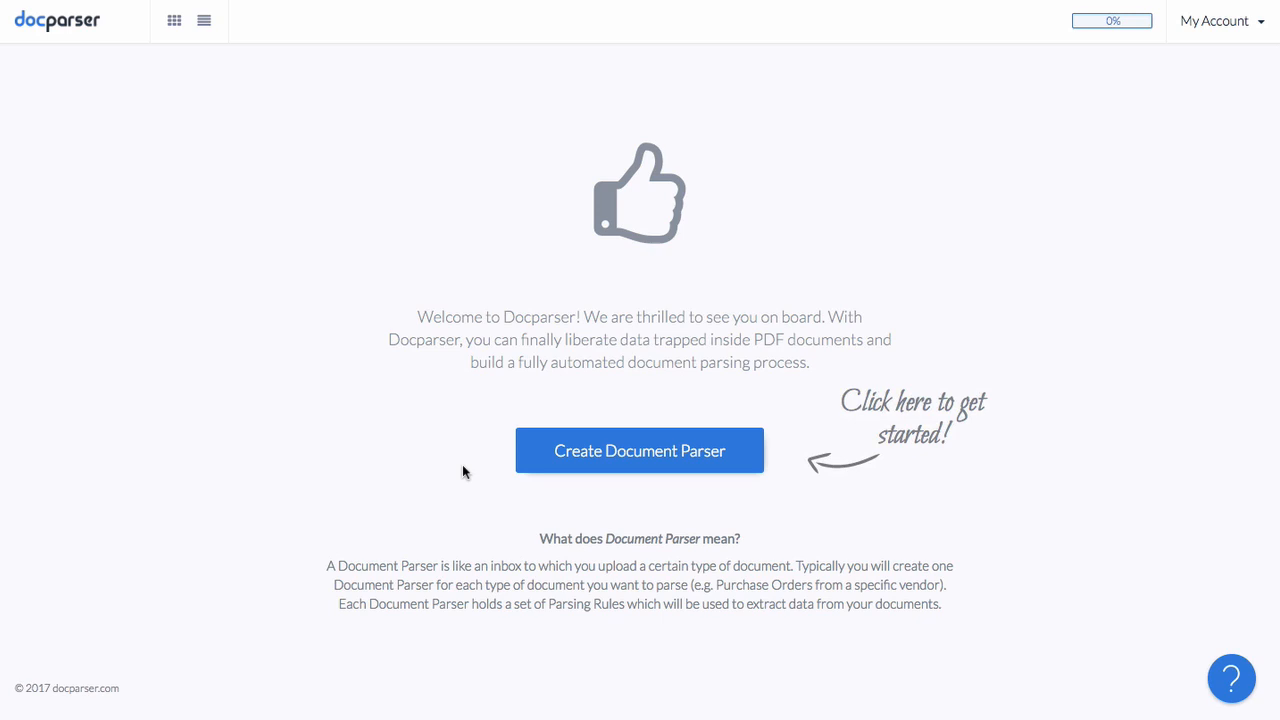
- Create a new document parser with four sample PDF forms and continue to the rule editor
click(640, 450)
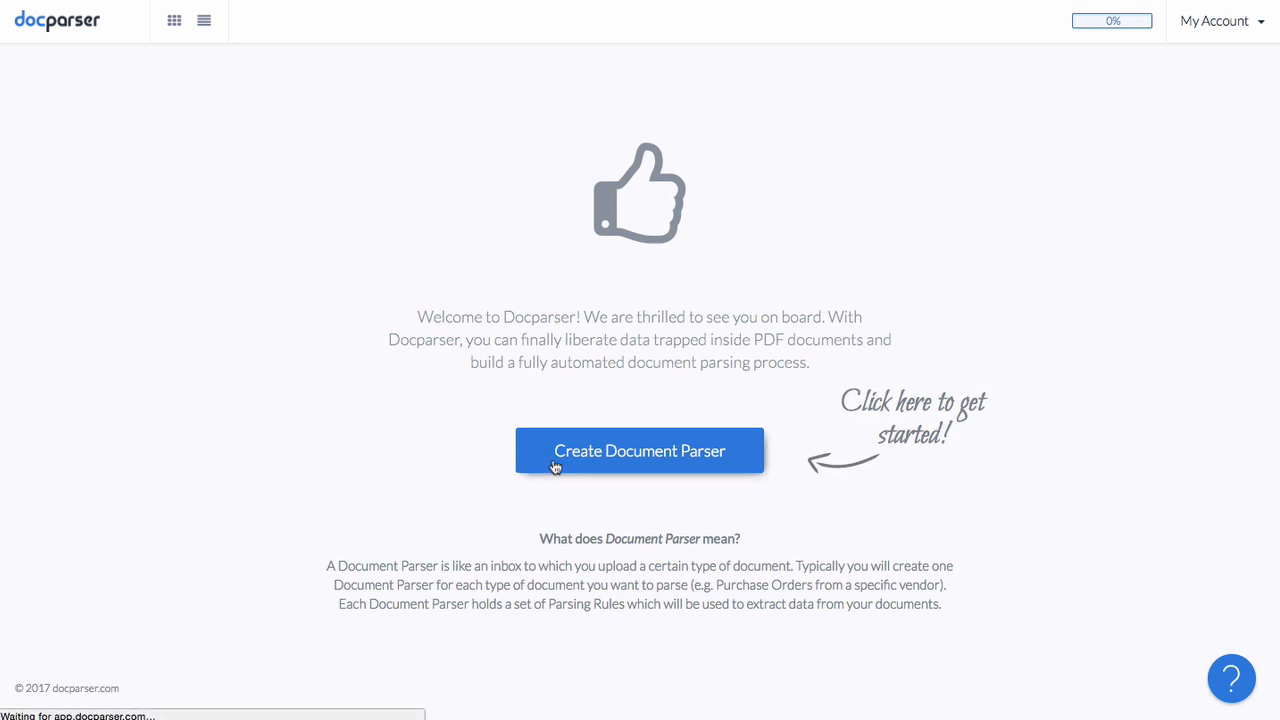
click(640, 450)
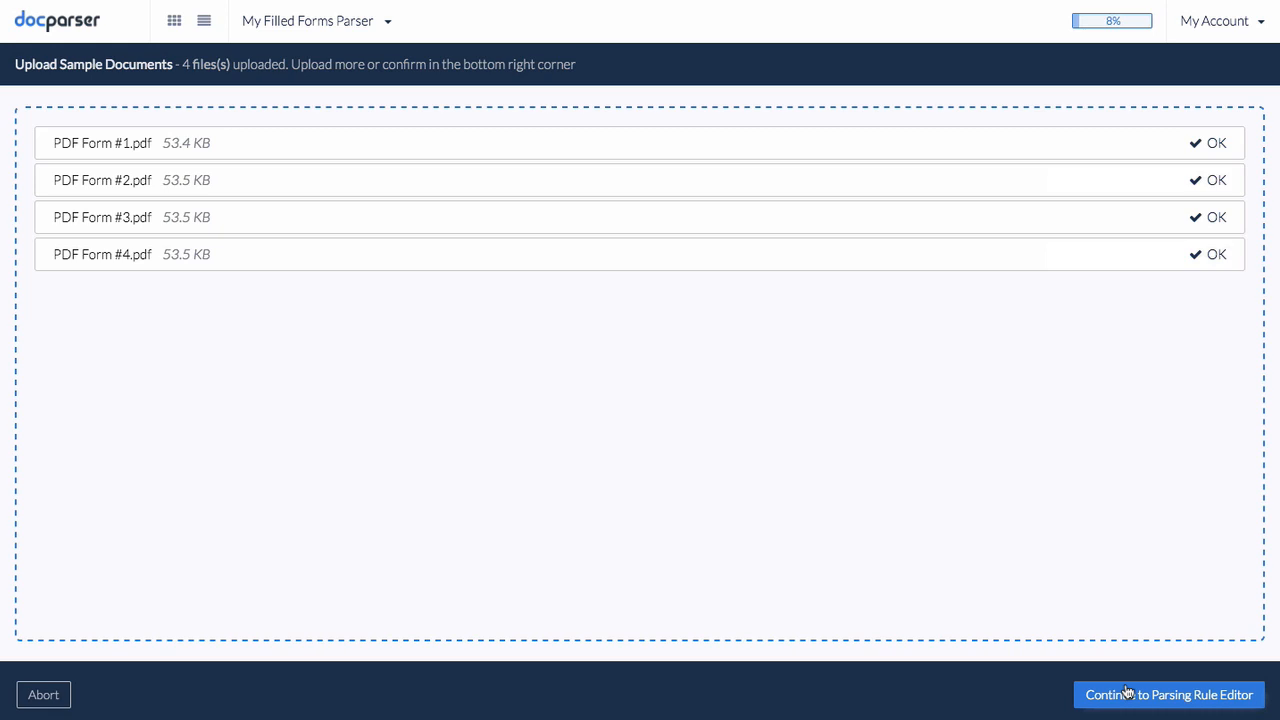
mouse_move(1168, 694)
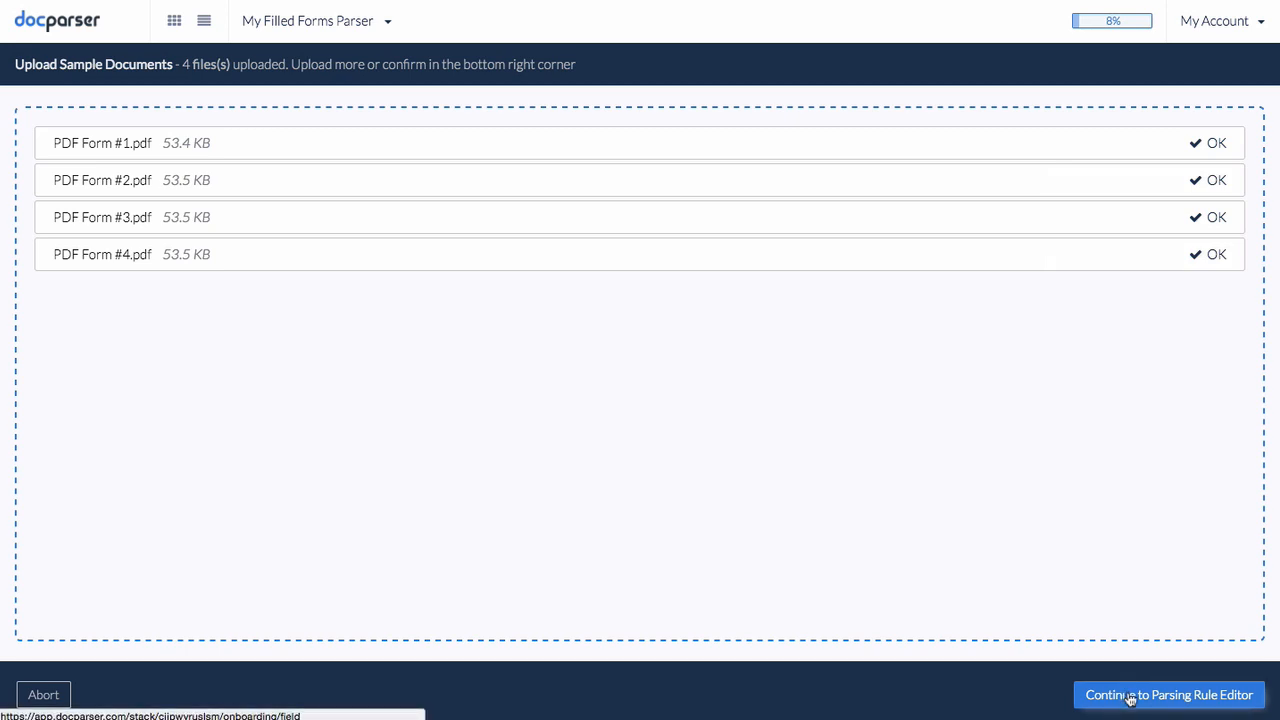
click(1168, 694)
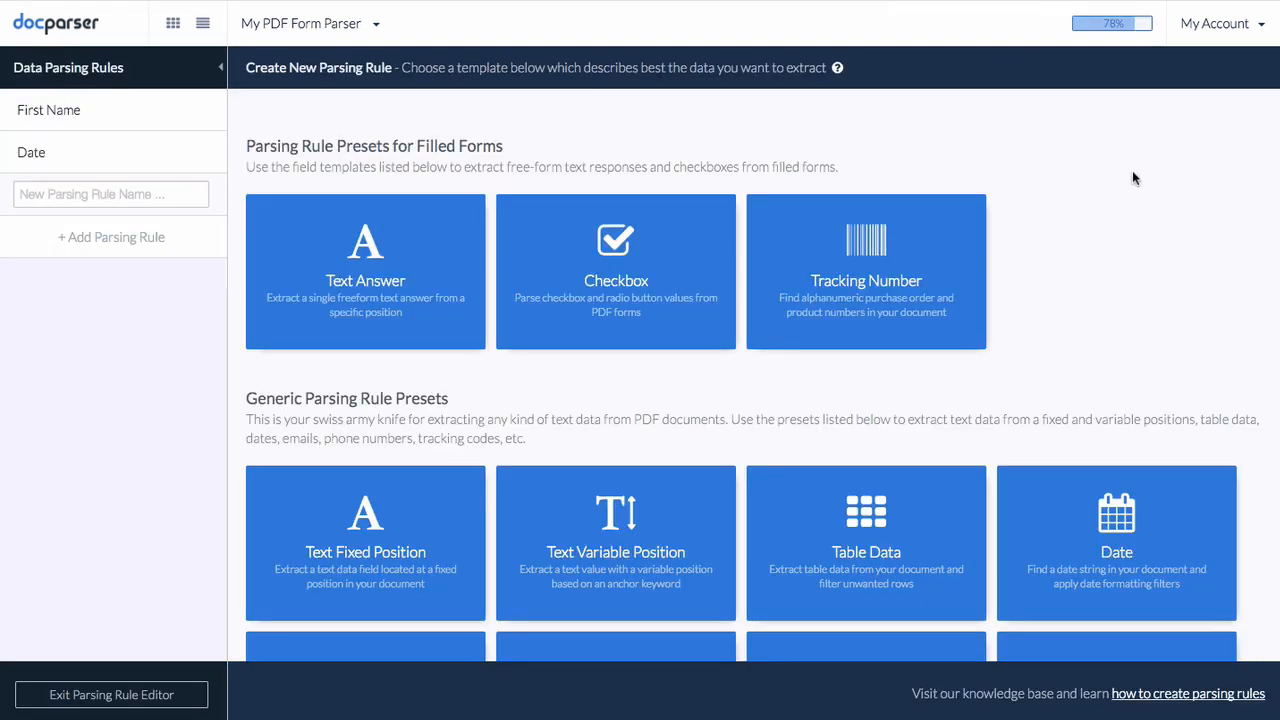
scroll(down, 3)
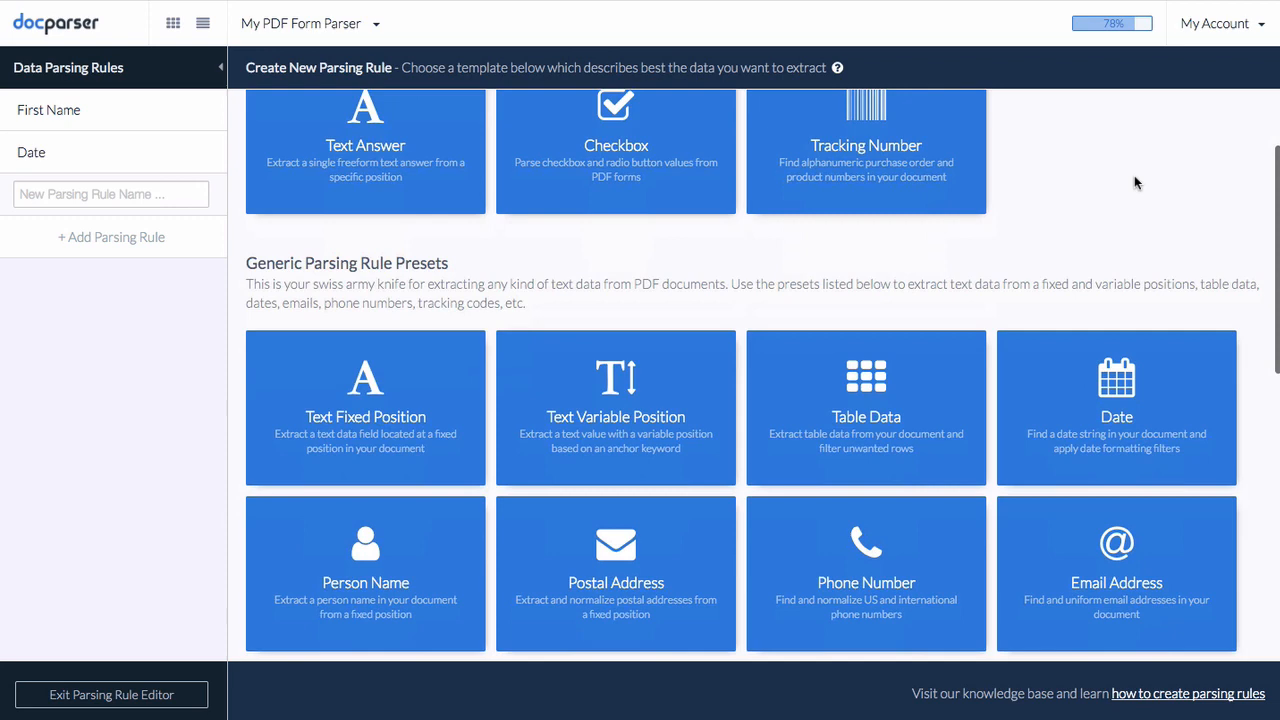
scroll(down, 3)
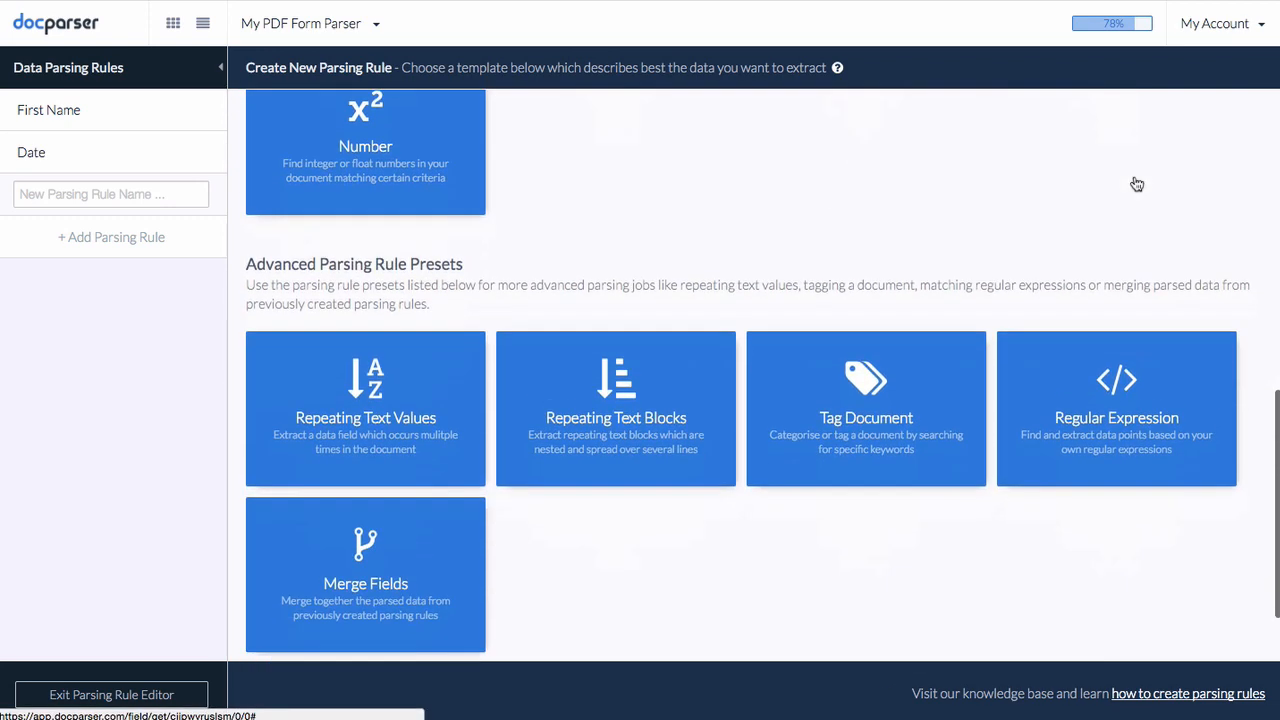
scroll(down, 3)
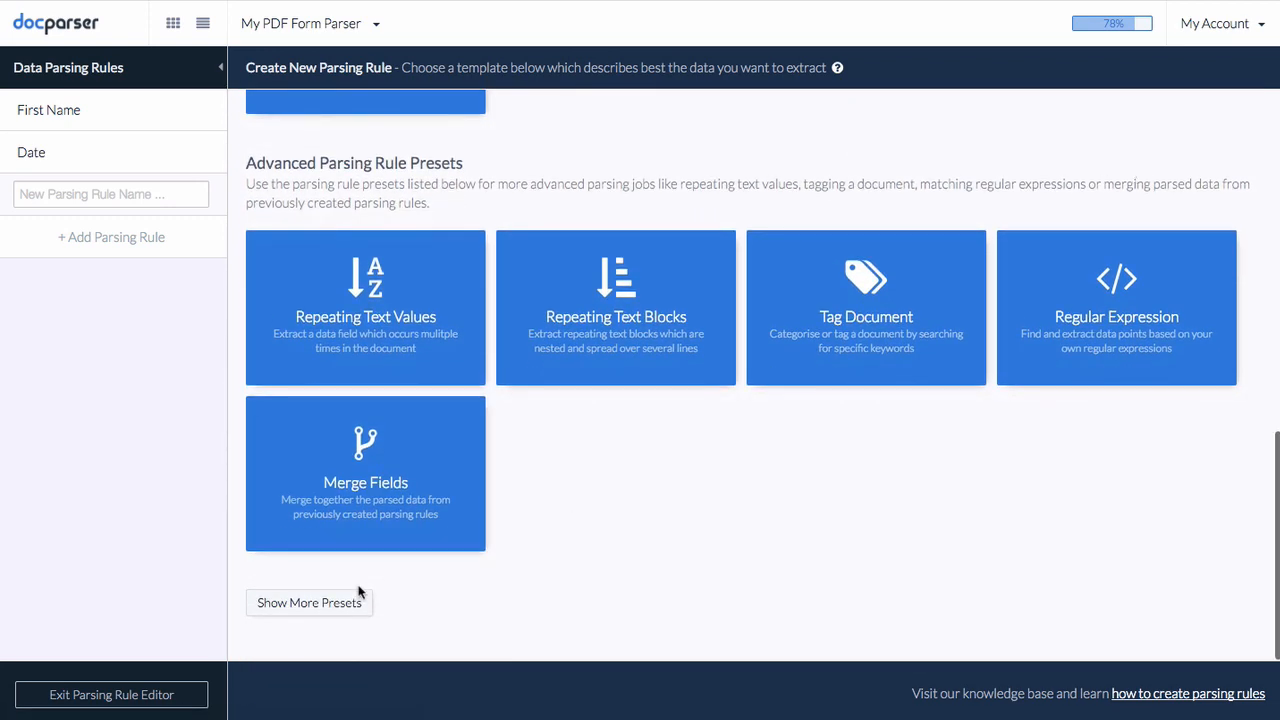
click(308, 602)
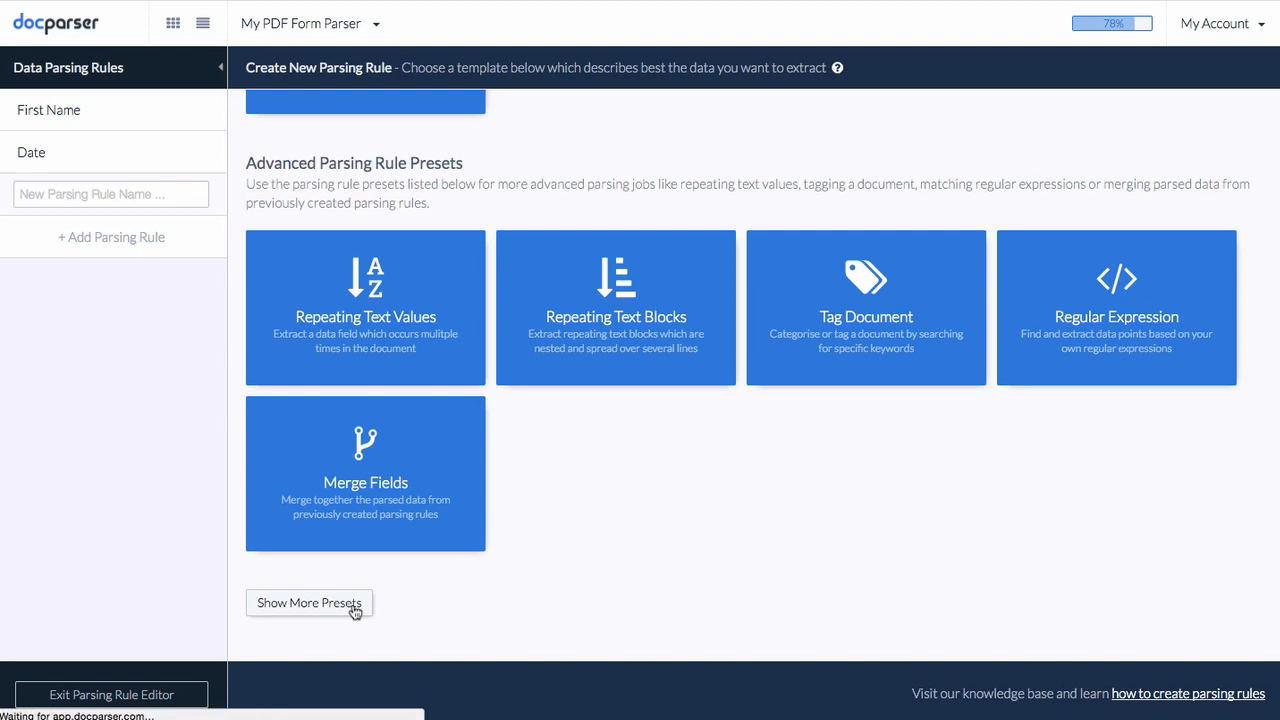
click(308, 602)
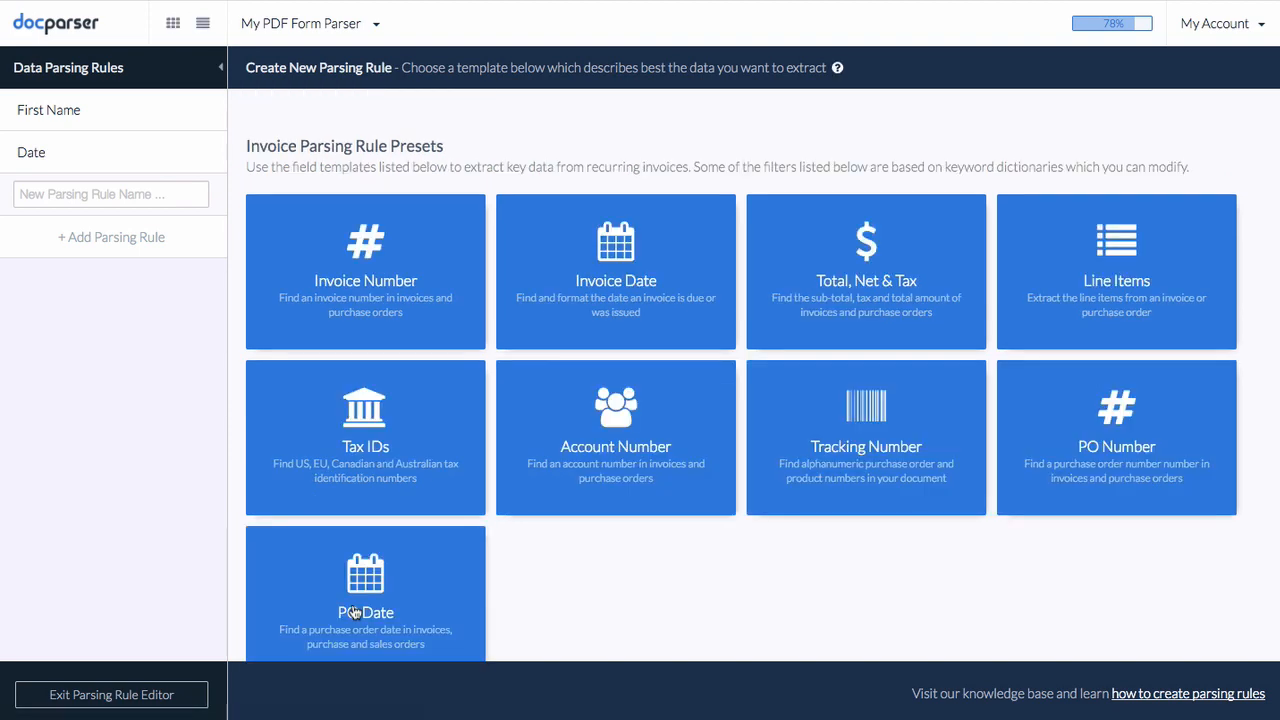
scroll(down, 3)
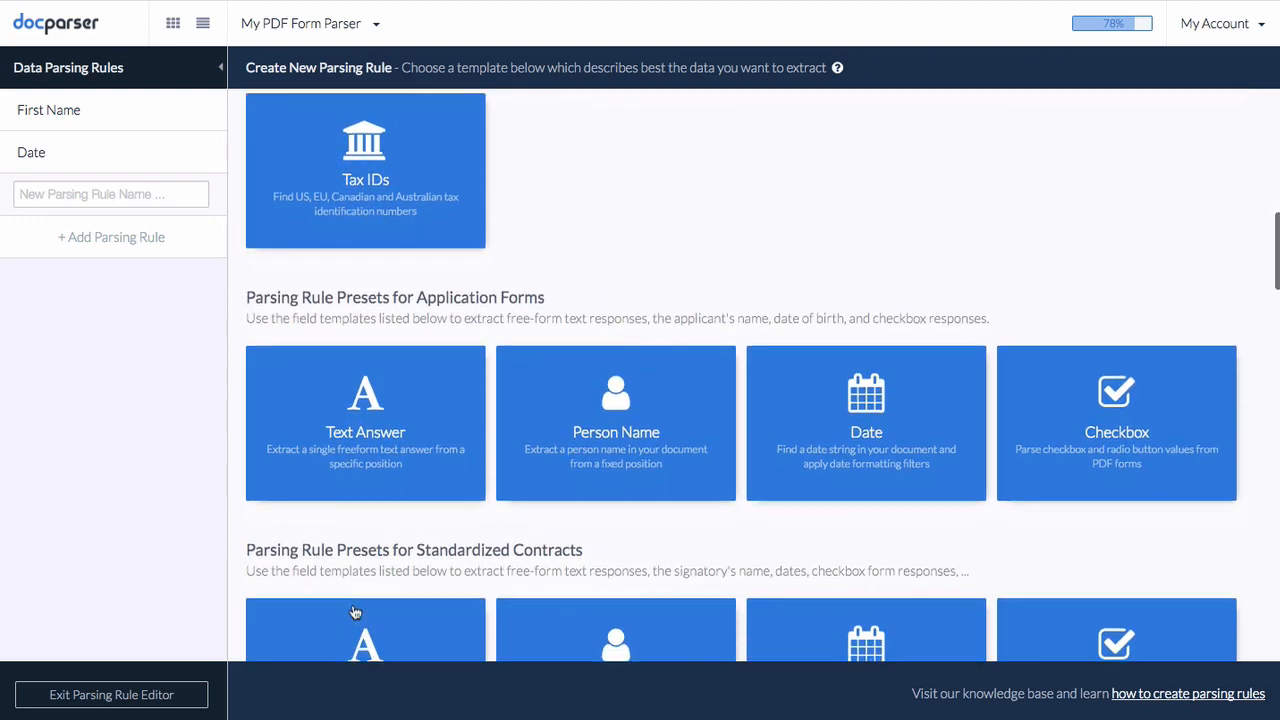
scroll(down, 3)
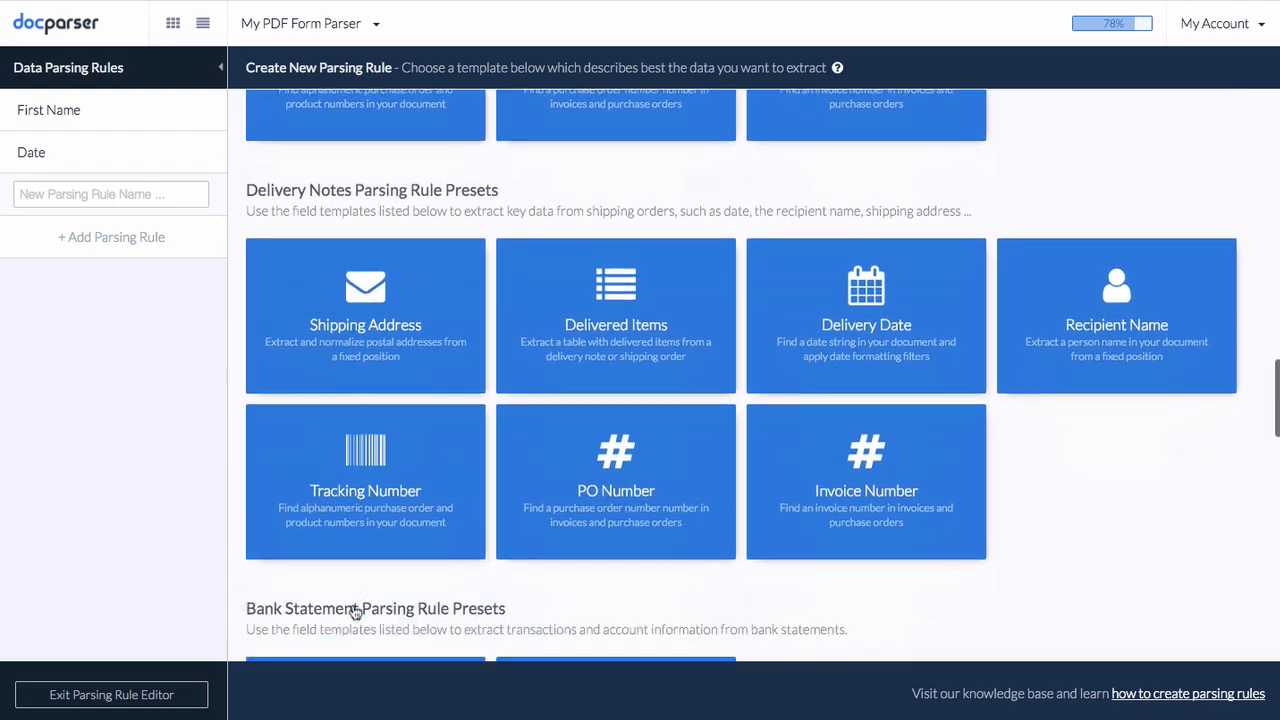
scroll(down, 3)
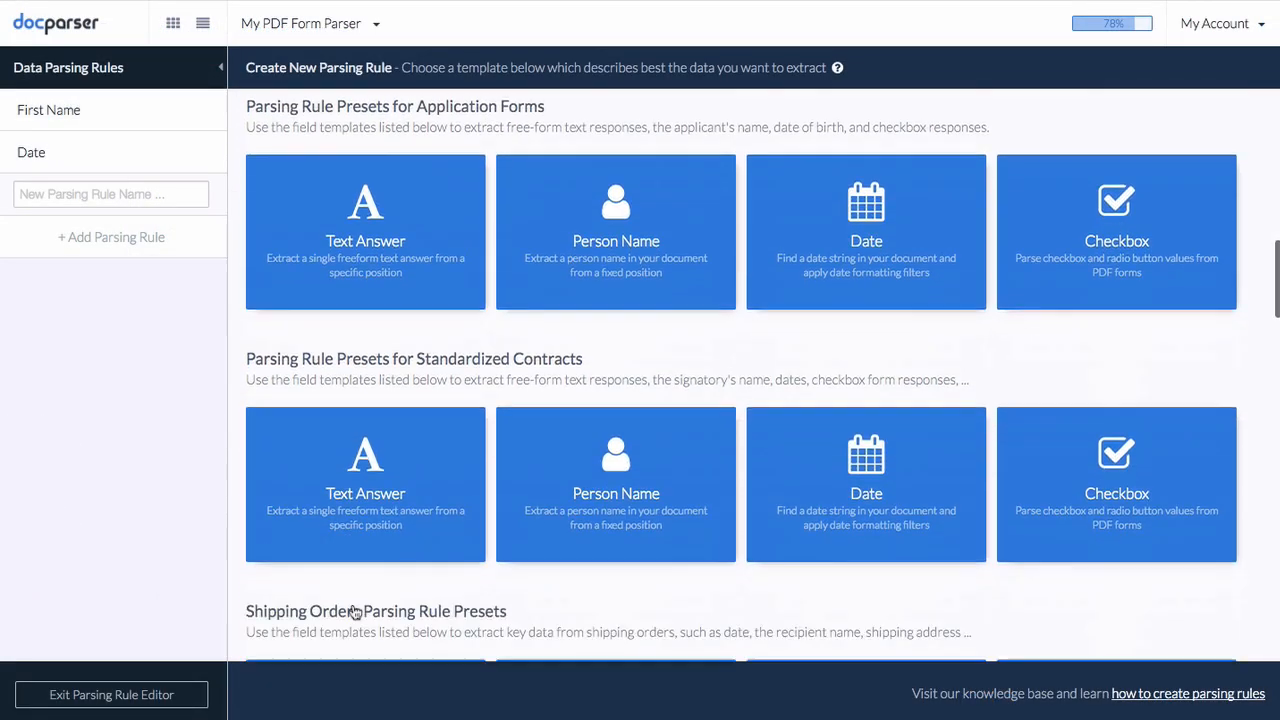
scroll(down, 3)
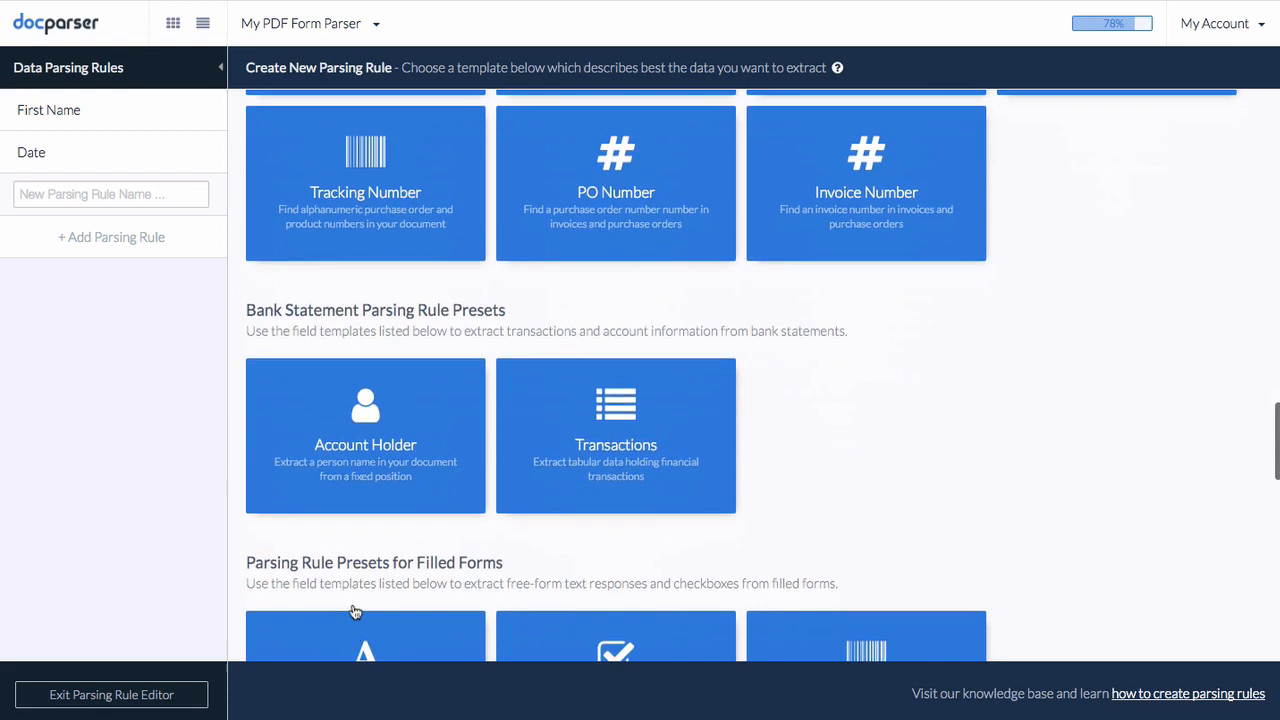
scroll(down, 3)
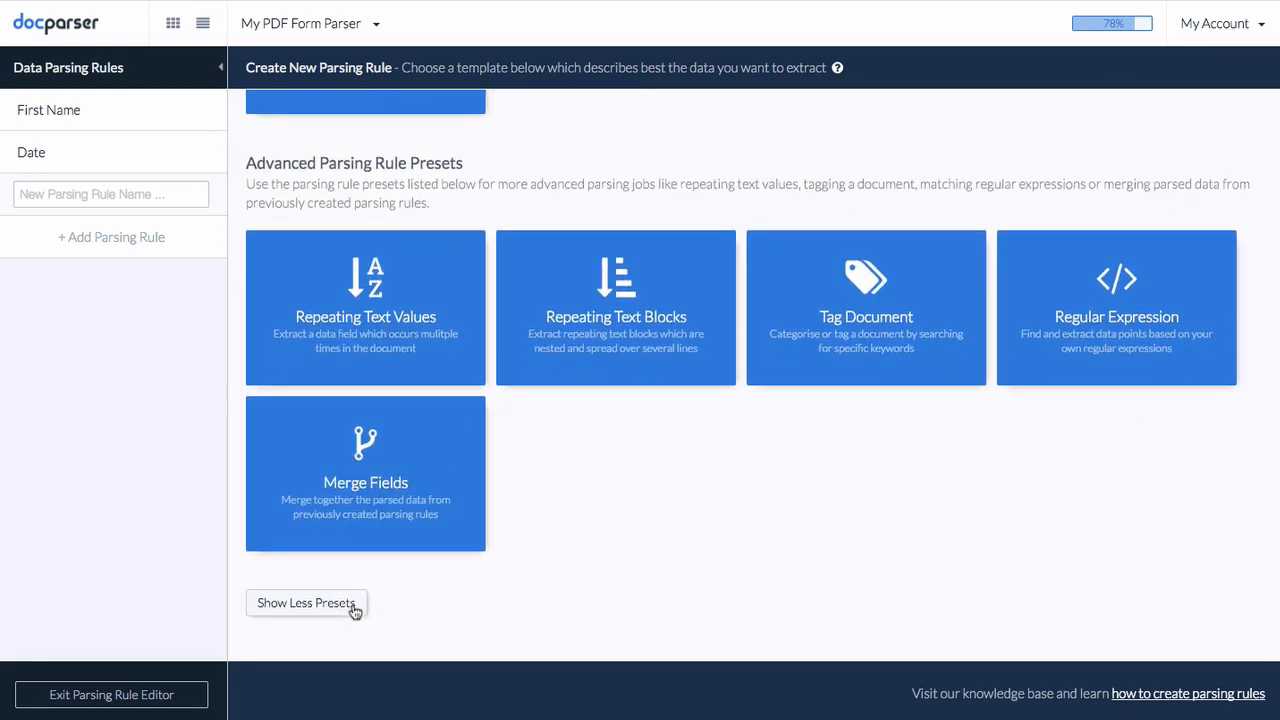
click(306, 602)
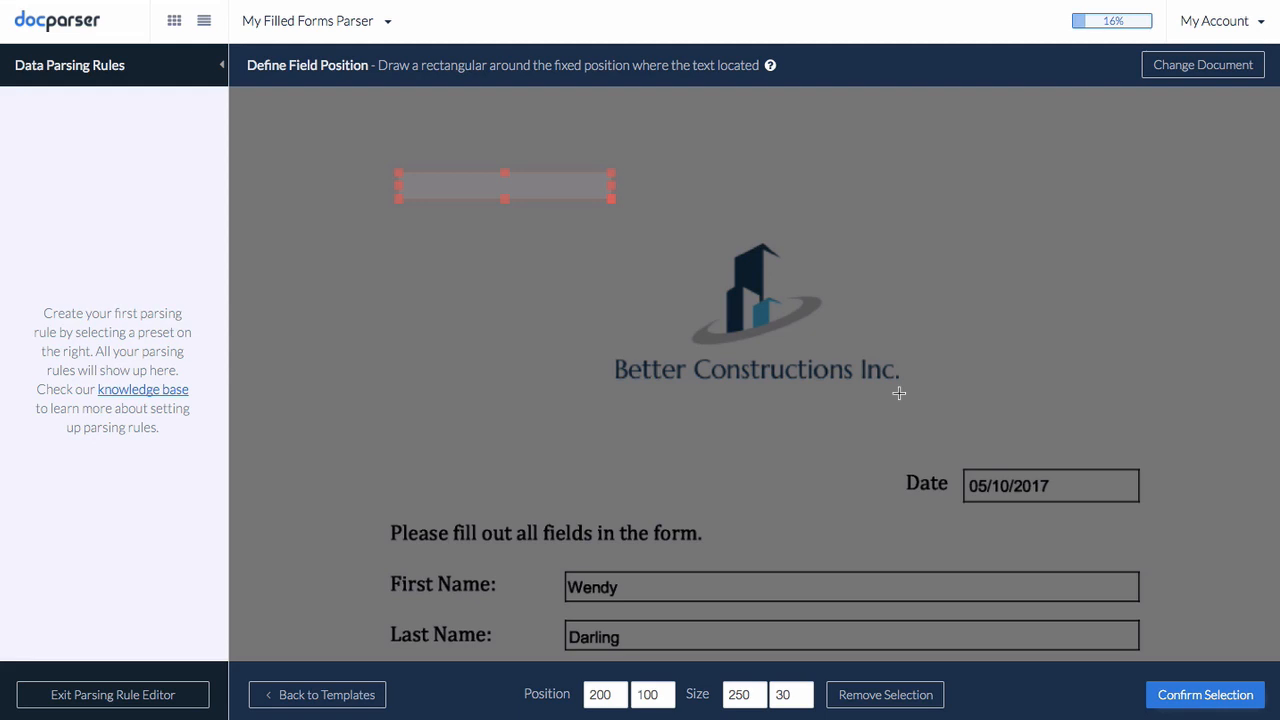
- Mark and confirm the fixed area around the First Name answer, extracting 'Wendy'
scroll(down, 3)
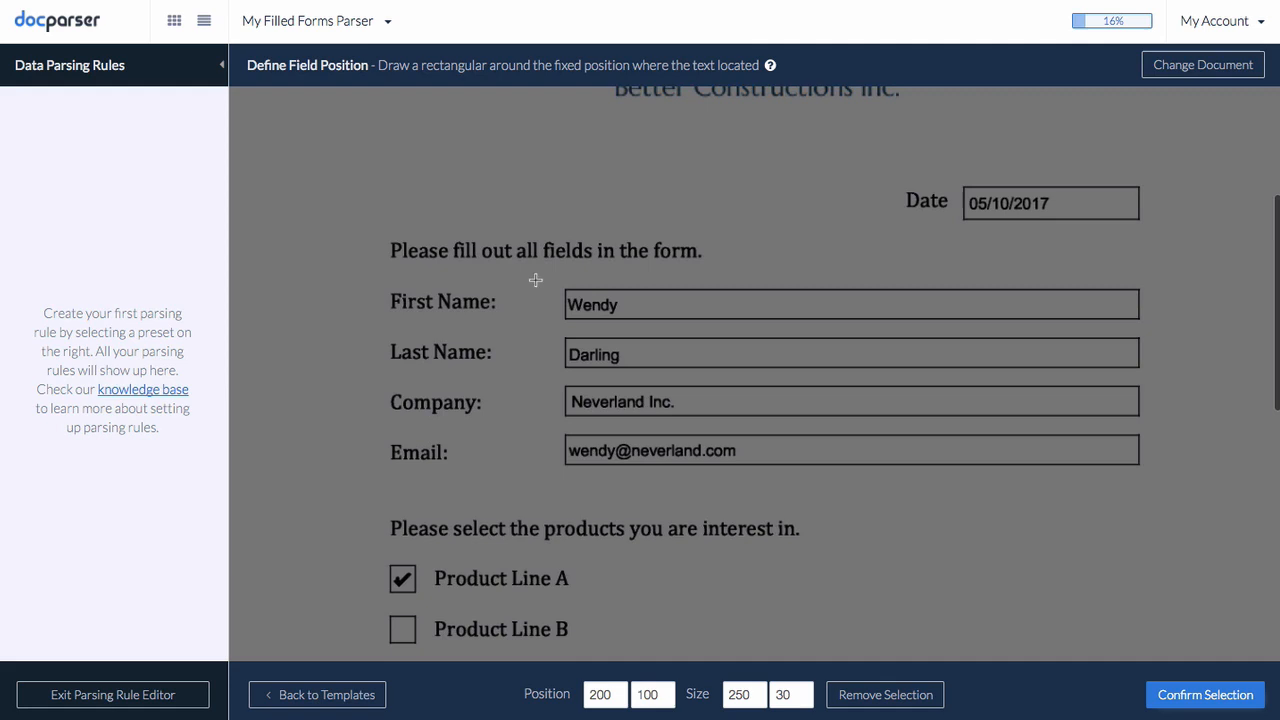
drag(536, 280, 1078, 312)
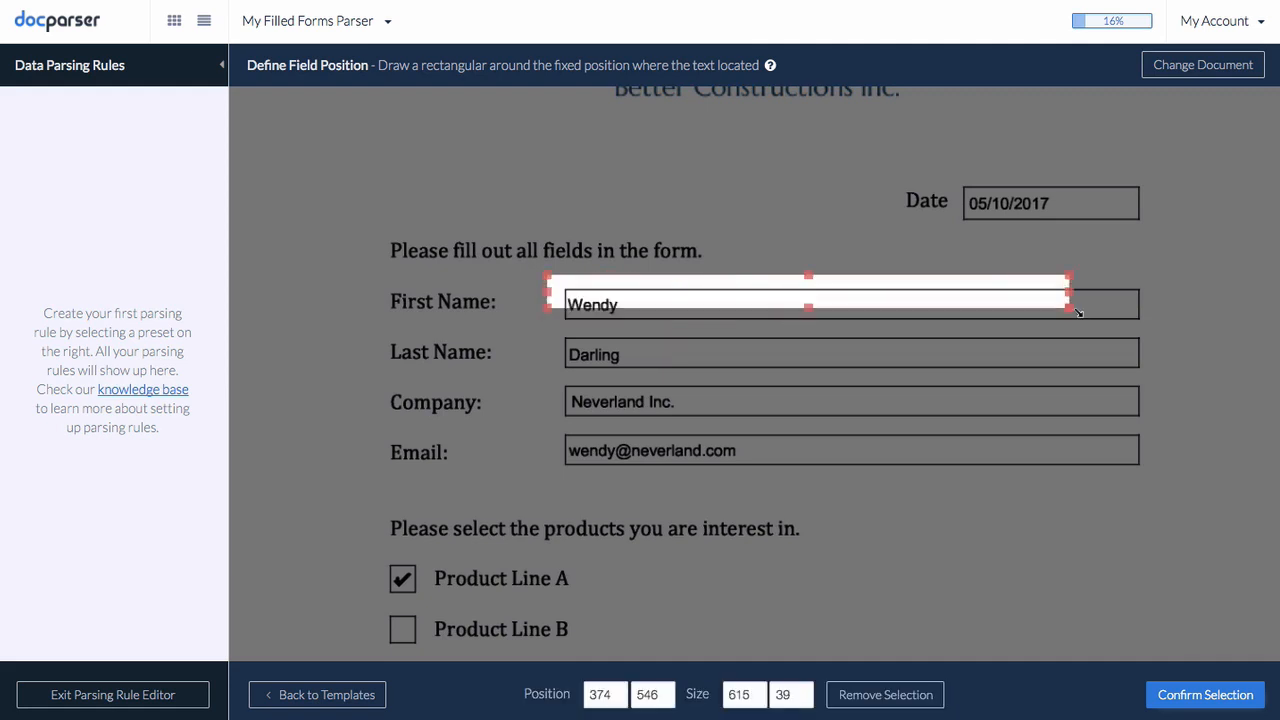
drag(1068, 304, 1172, 330)
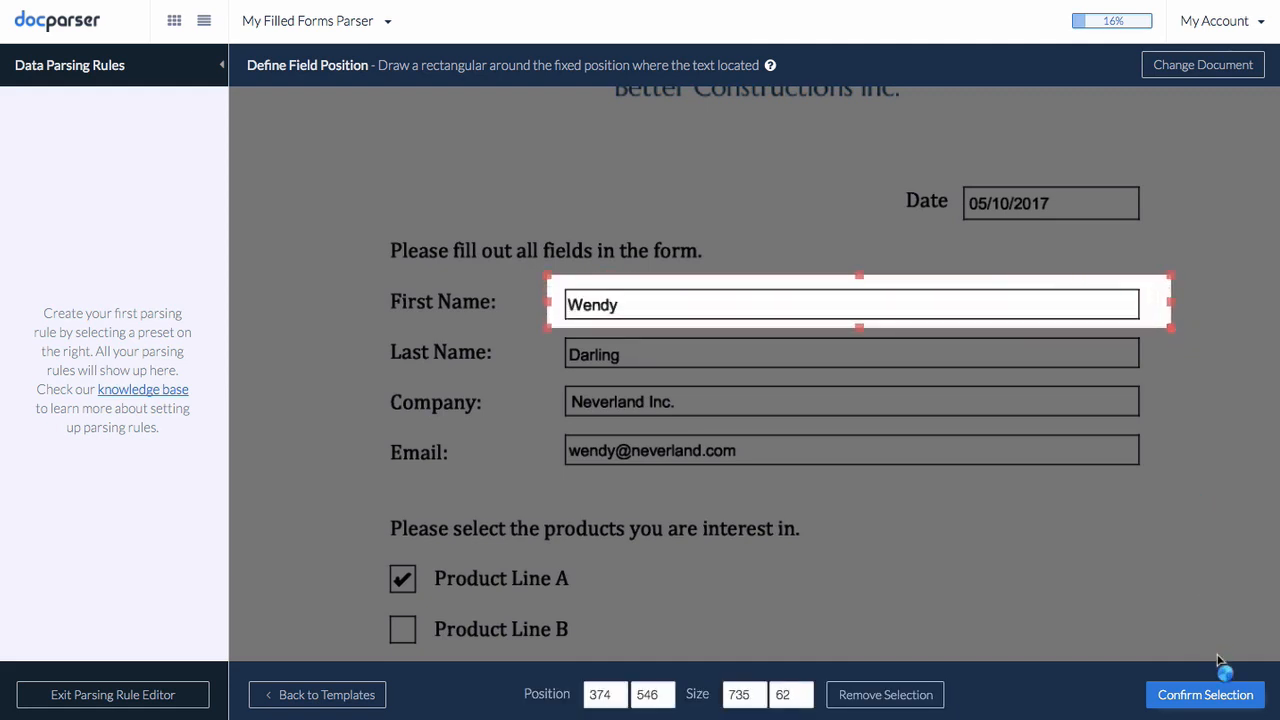
click(1204, 694)
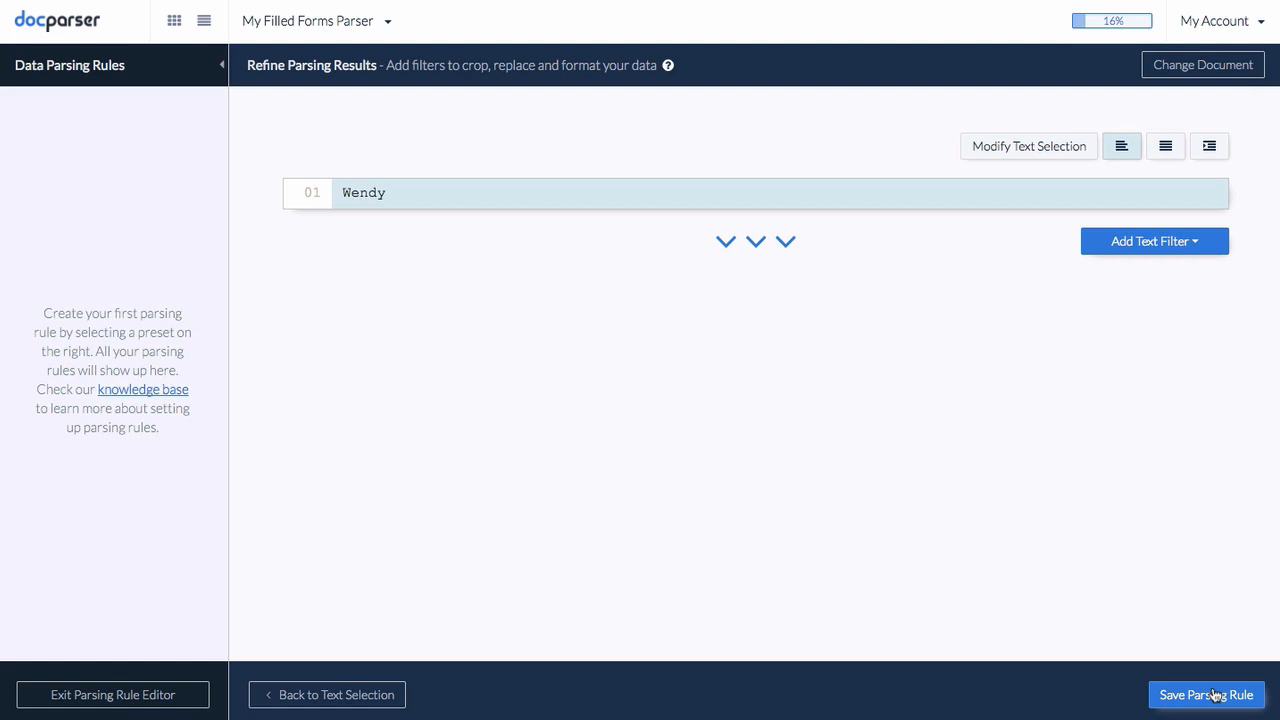
- Save the First Name rule and start a second rule from the Date preset
click(1206, 694)
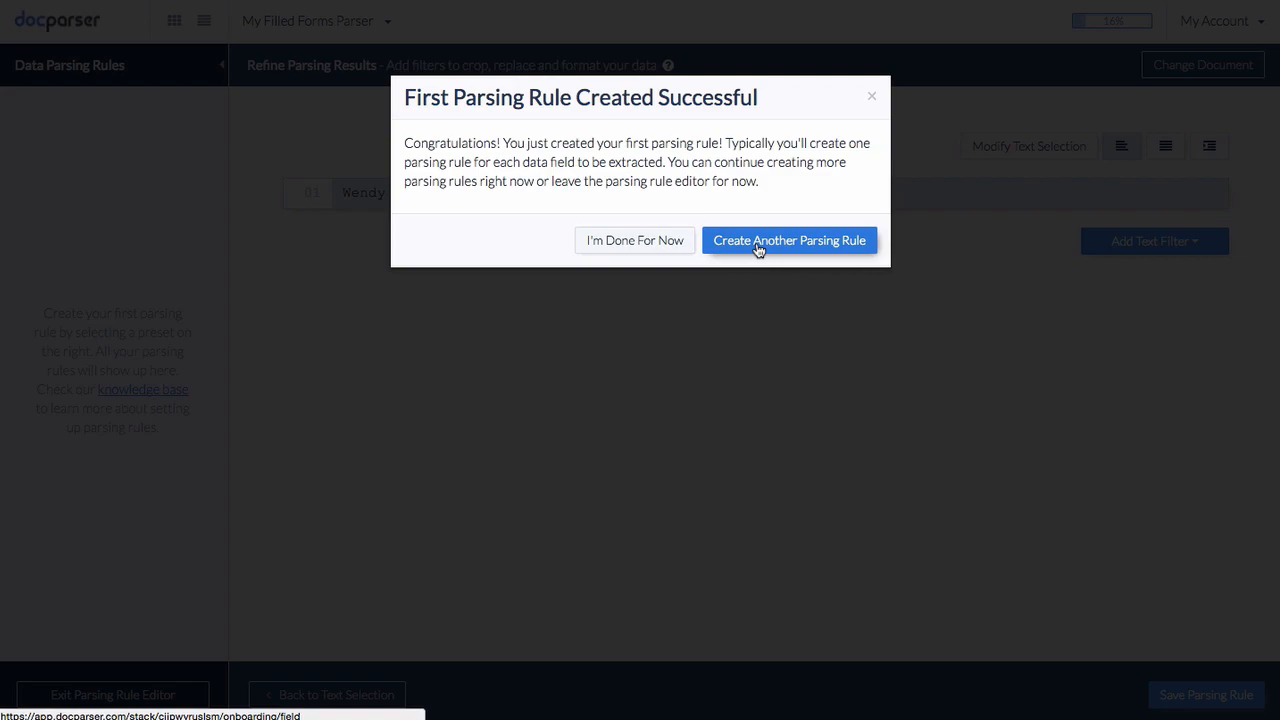
click(788, 240)
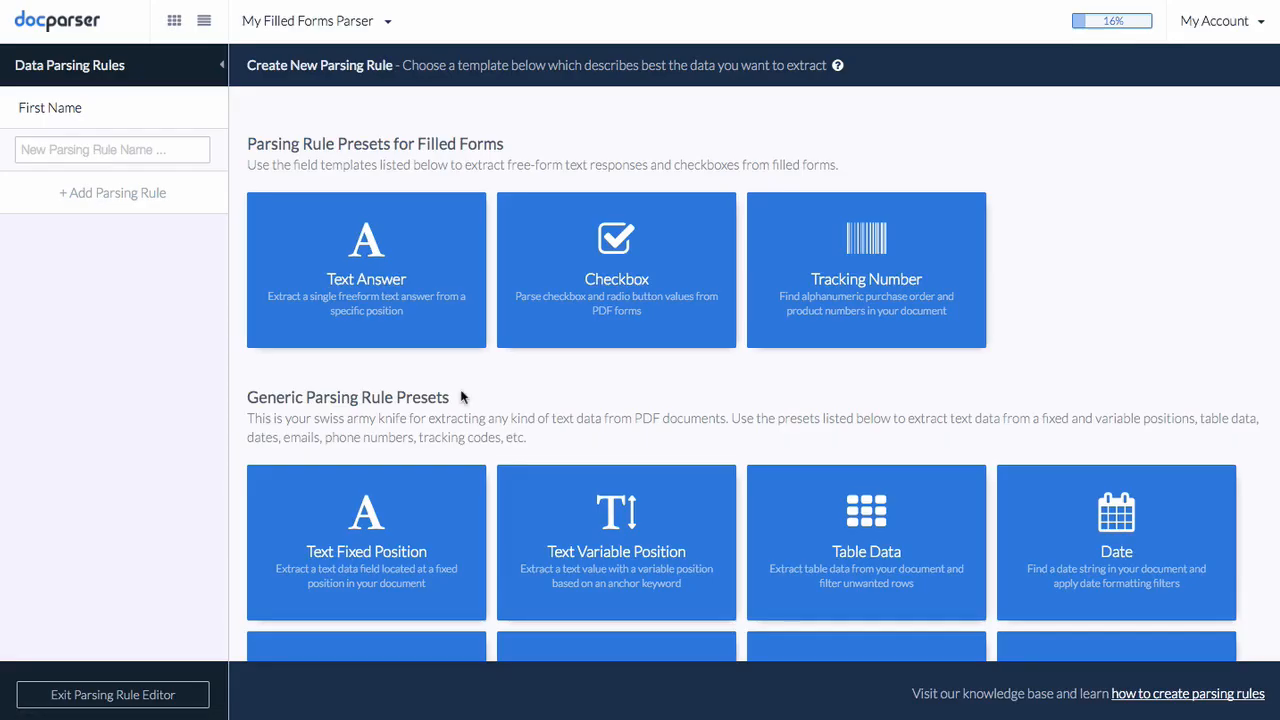
scroll(down, 3)
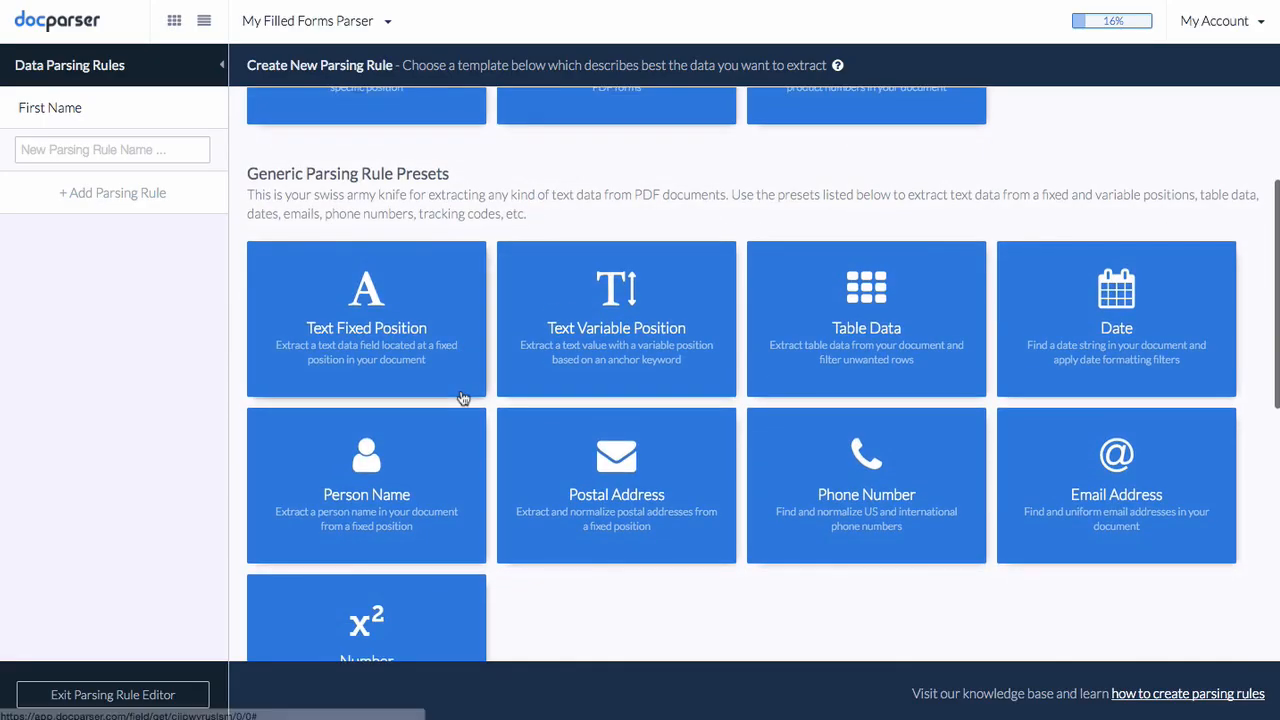
click(1116, 320)
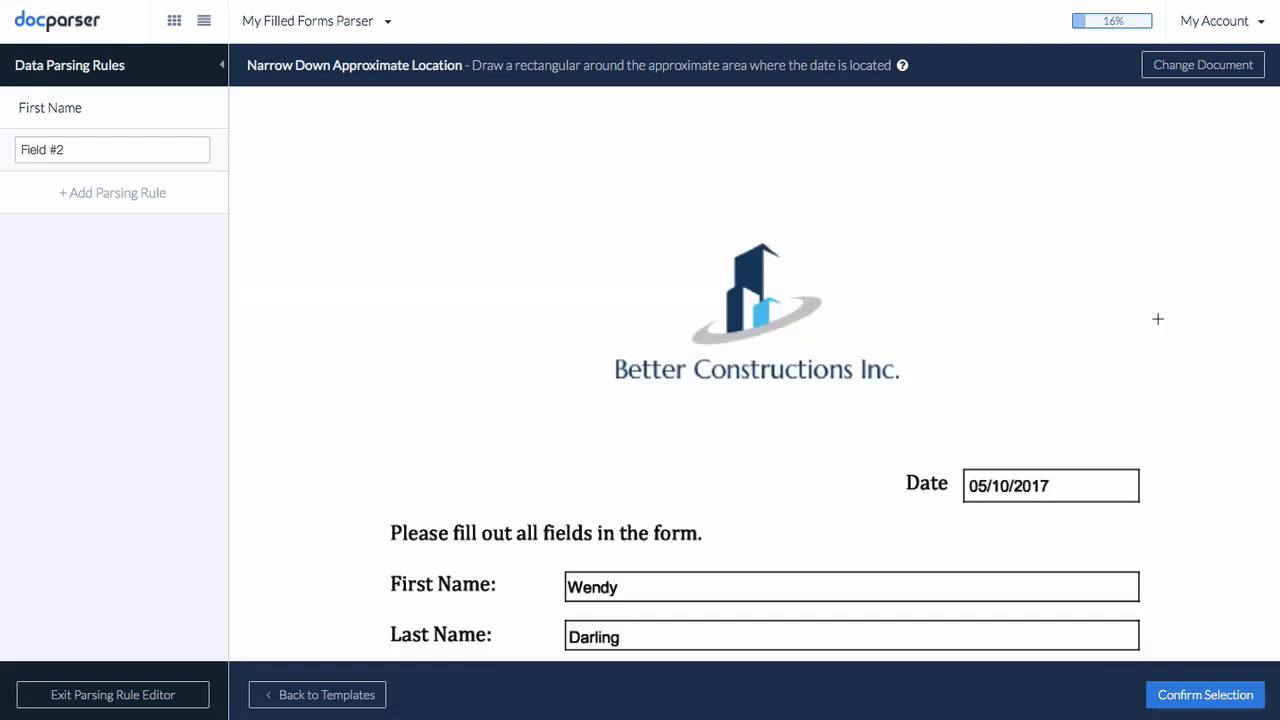
- Confirm the area around the date, turning 05/10/2017 into 2017-05-10
scroll(down, 3)
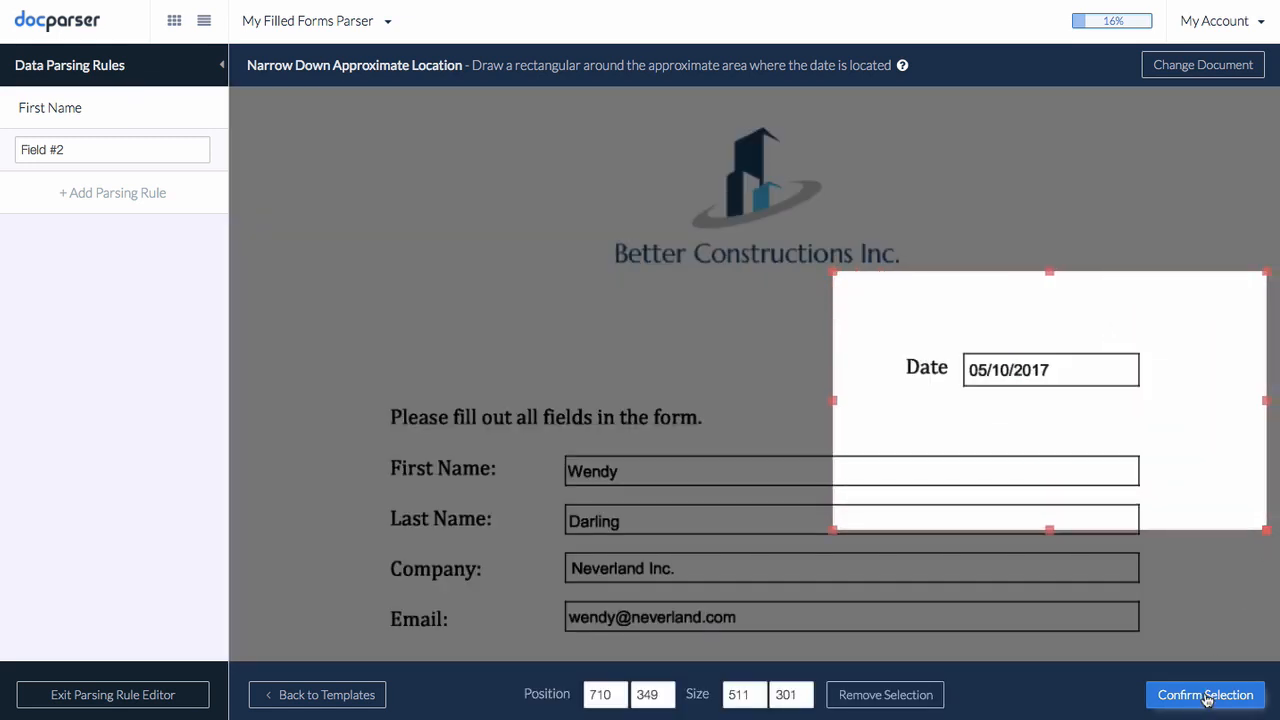
click(1204, 694)
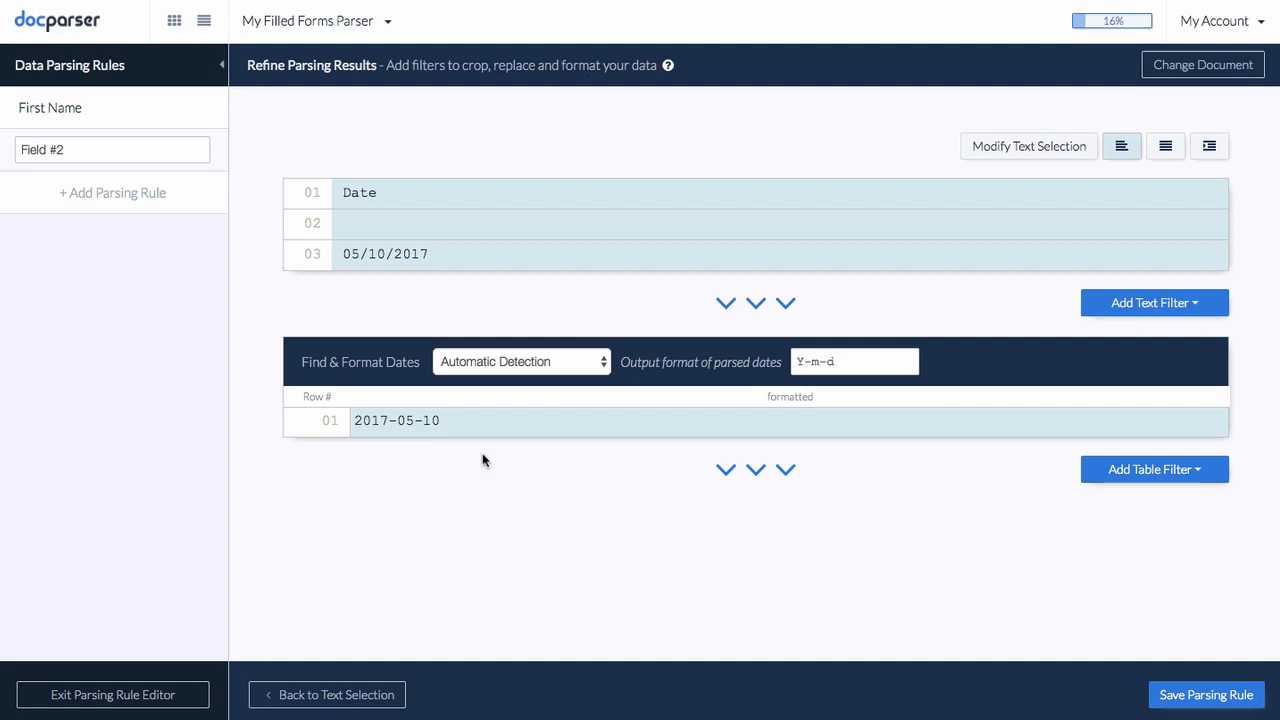
- Rename the second rule to 'Date', save it and leave the rule editor
double_click(396, 420)
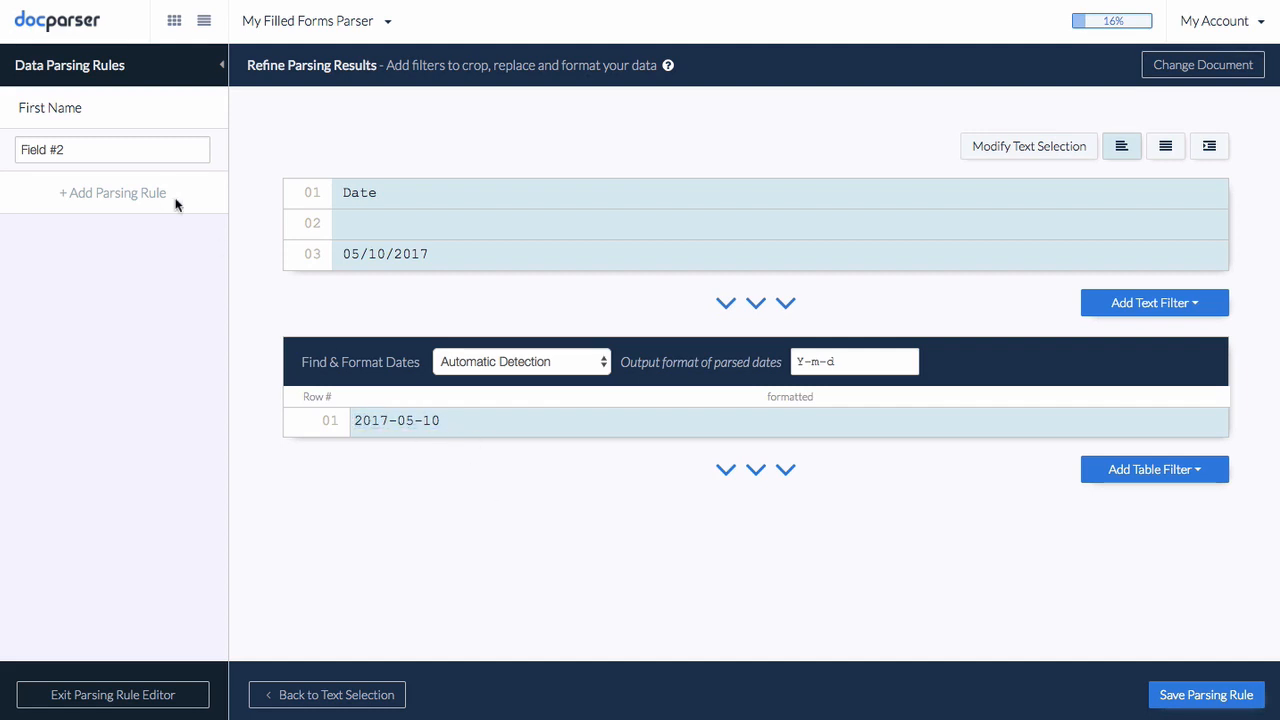
text(Dat)
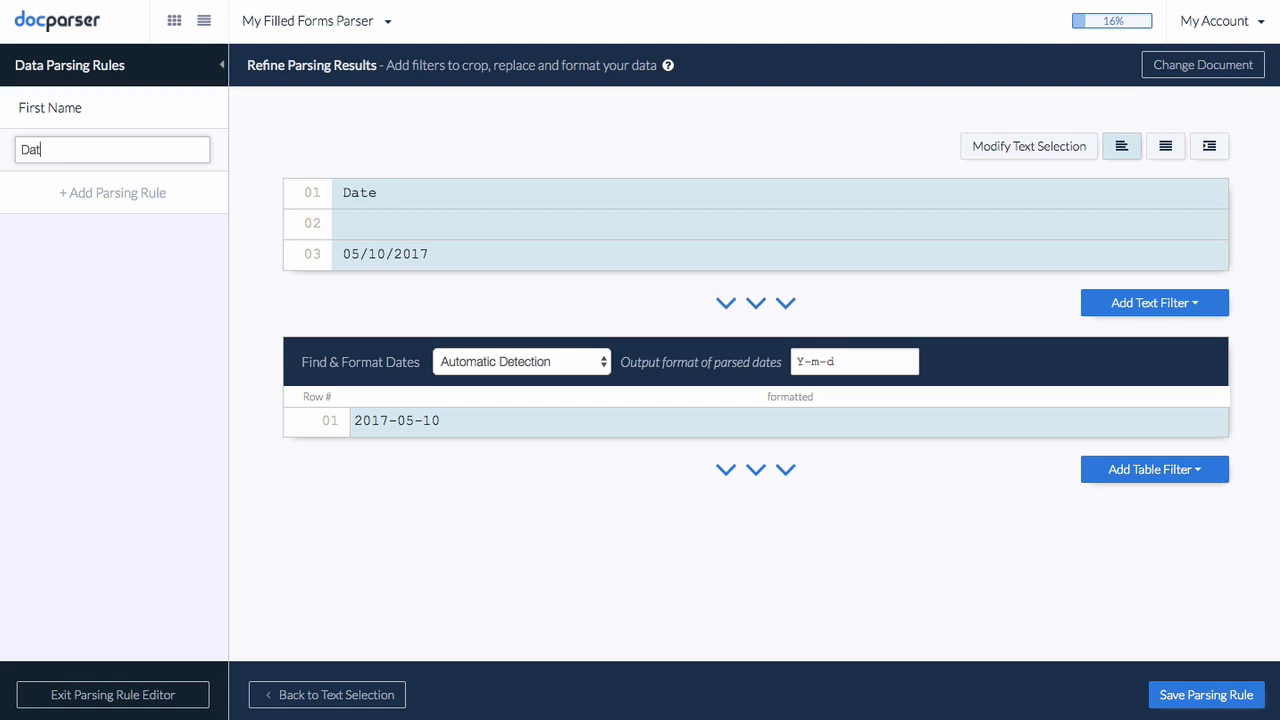
text(e)
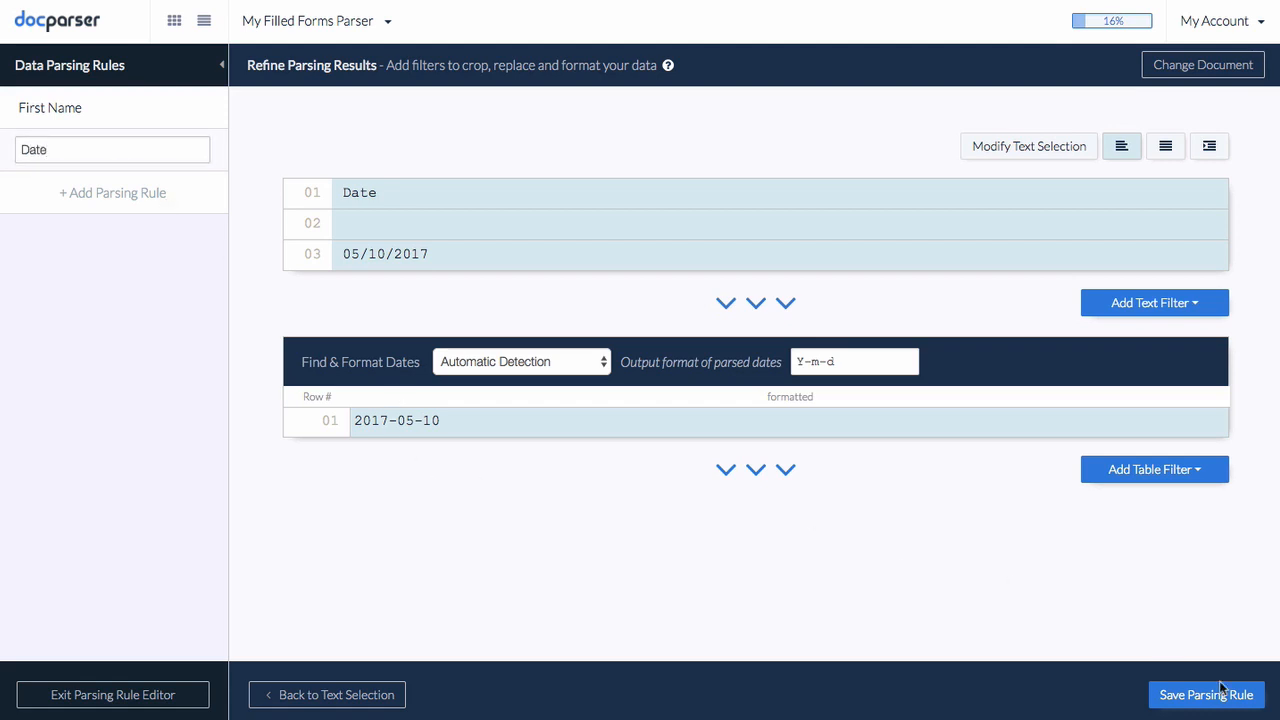
click(1206, 696)
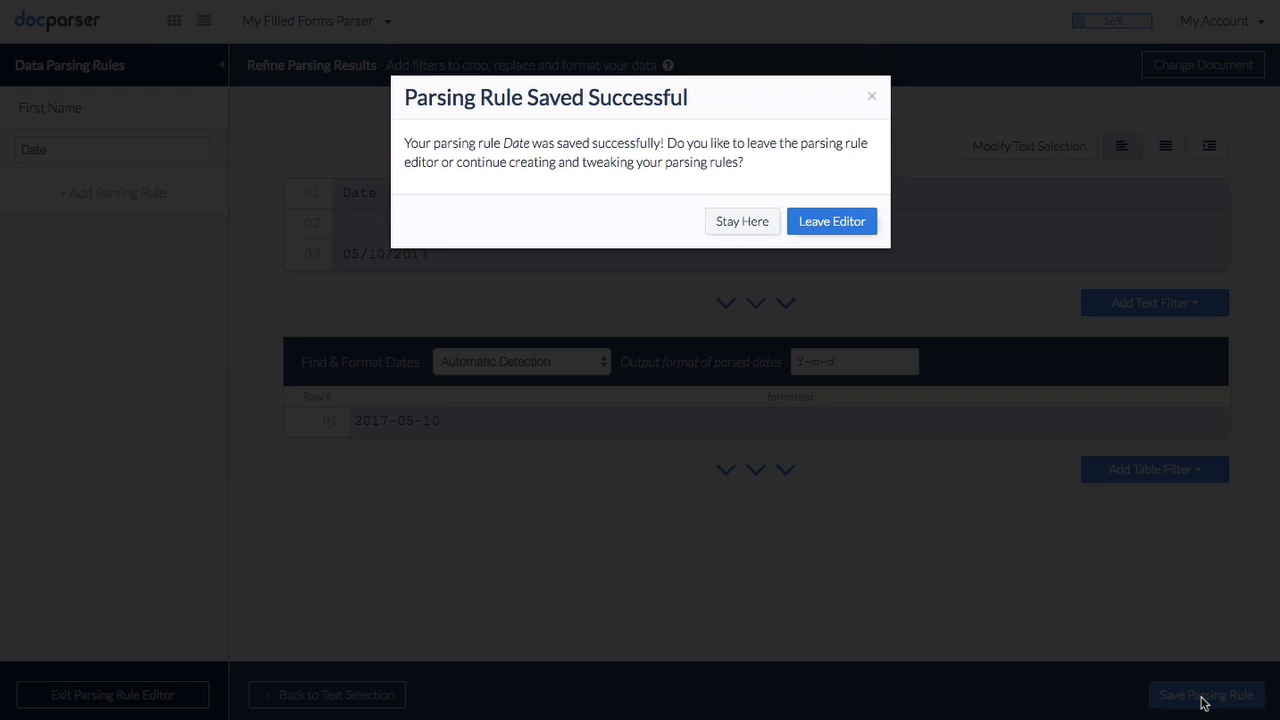
mouse_move(896, 284)
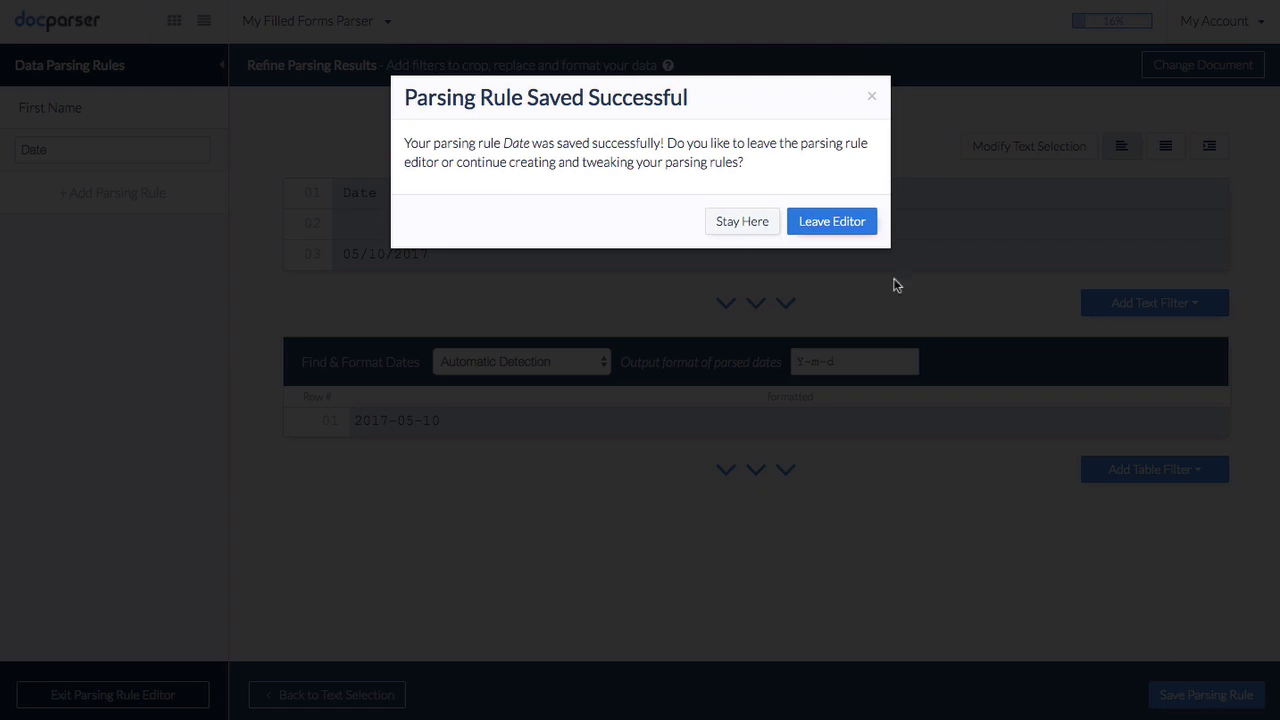
click(832, 220)
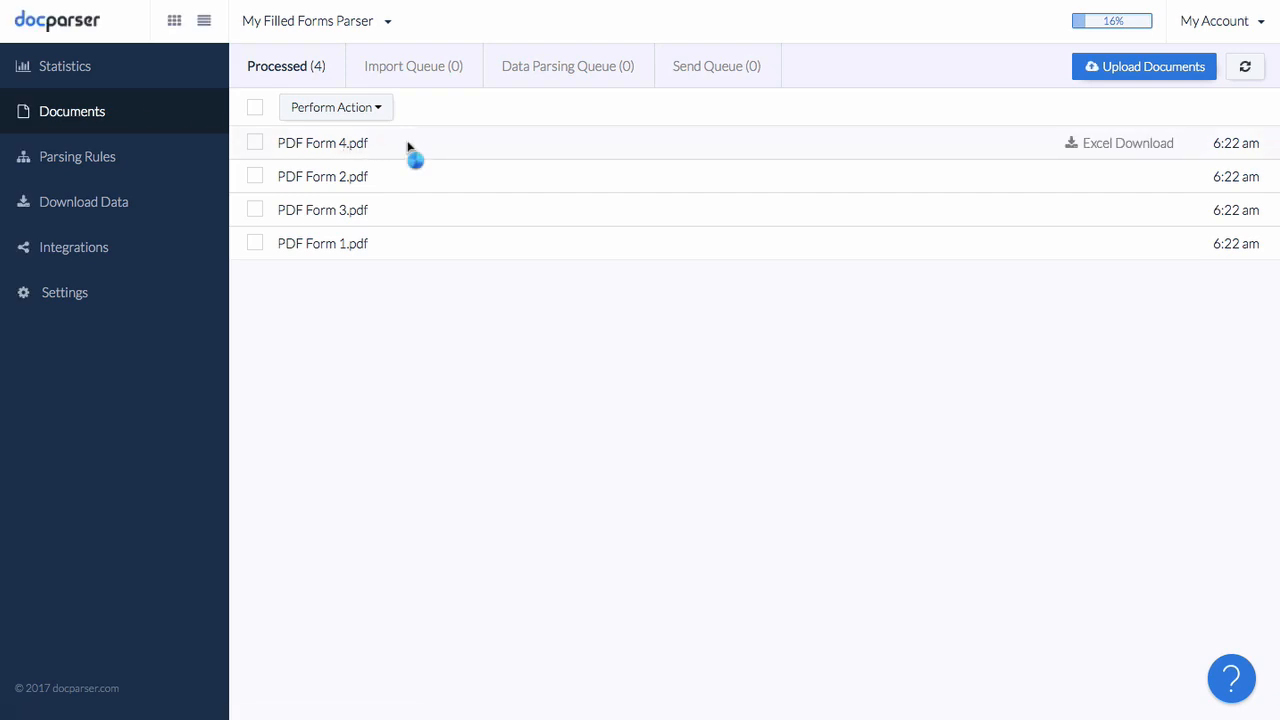
- Browse parsed First Name and Date results across the forms, ending on PDF Form 3: Tinker, 2017-05-08
click(322, 142)
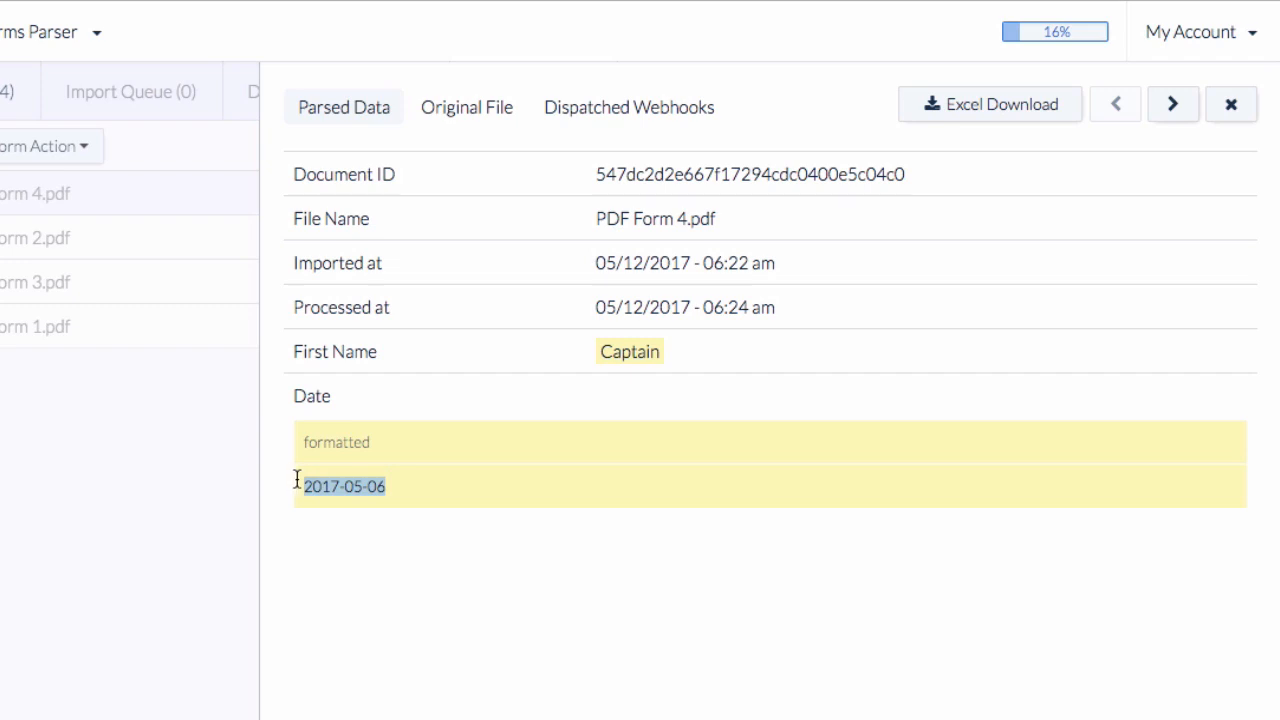
click(1172, 104)
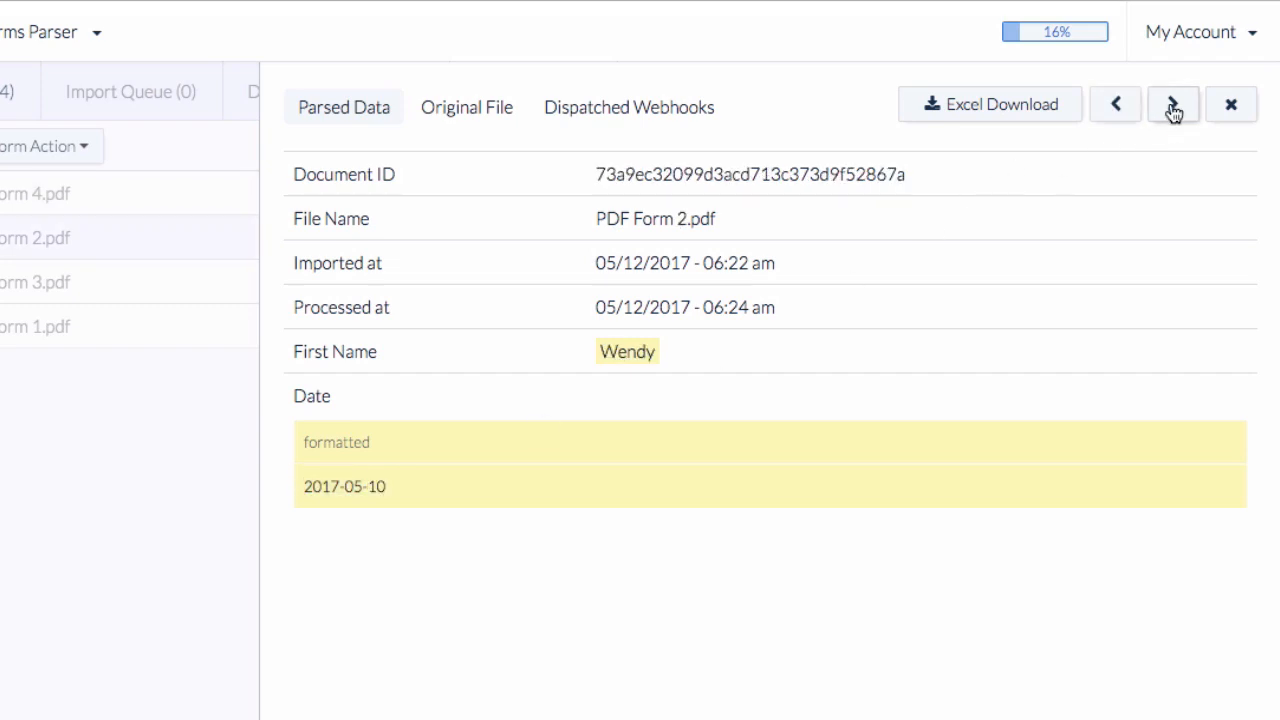
click(1172, 104)
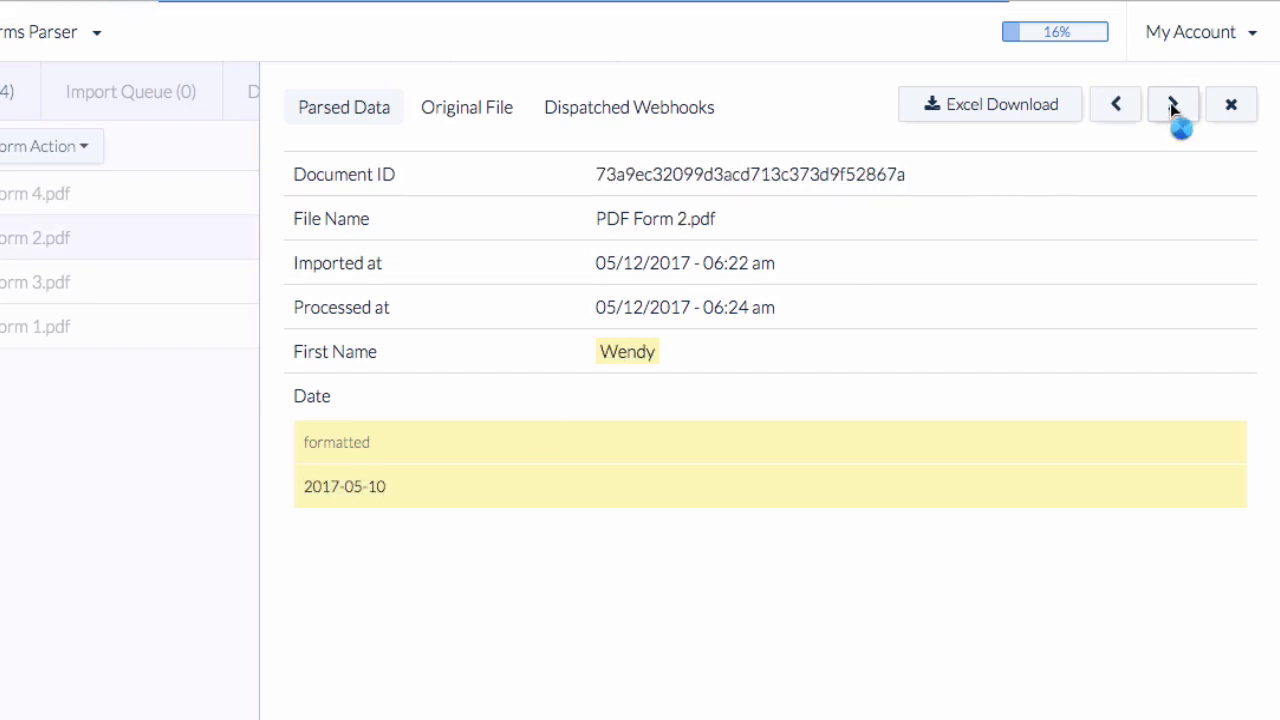
click(1172, 104)
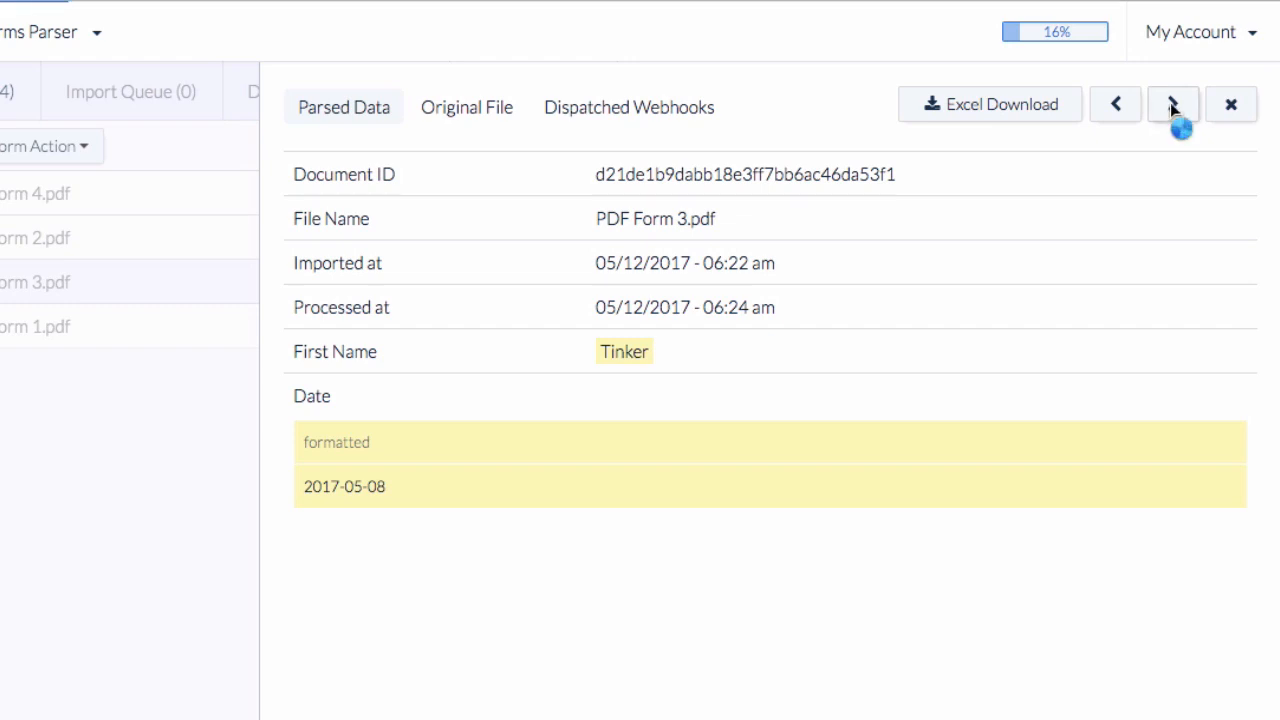
click(1172, 104)
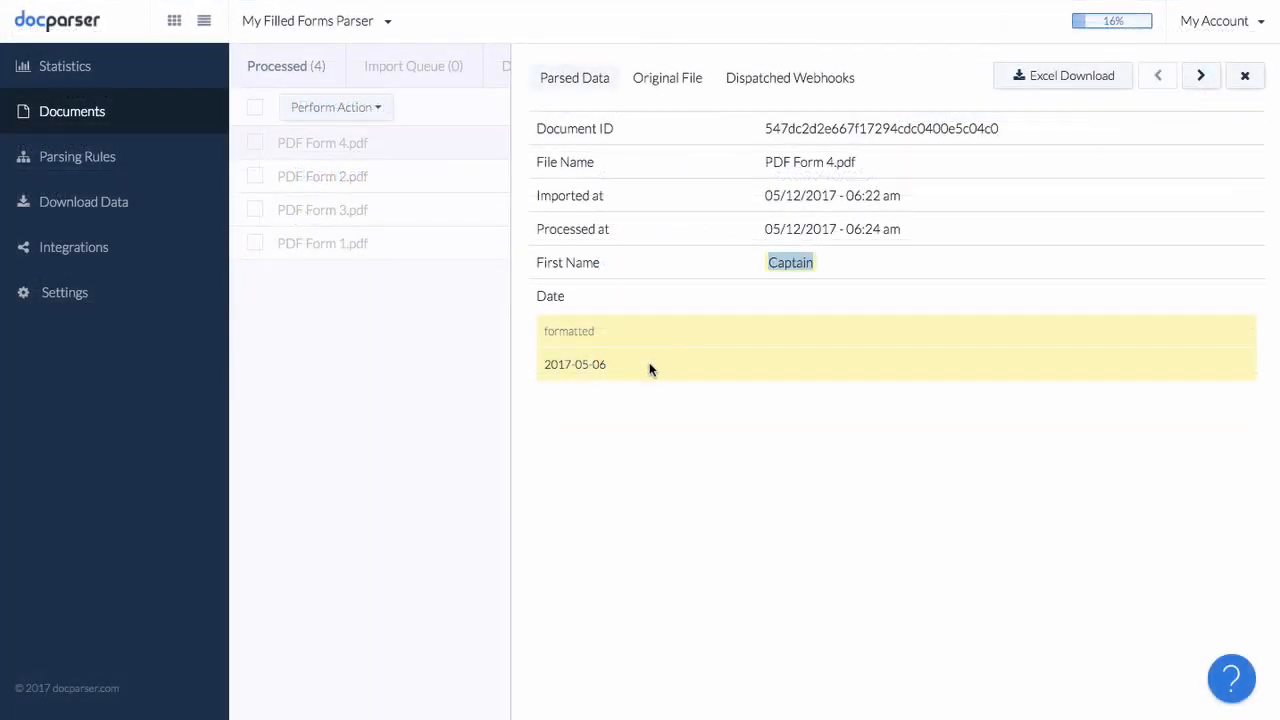
mouse_move(1200, 80)
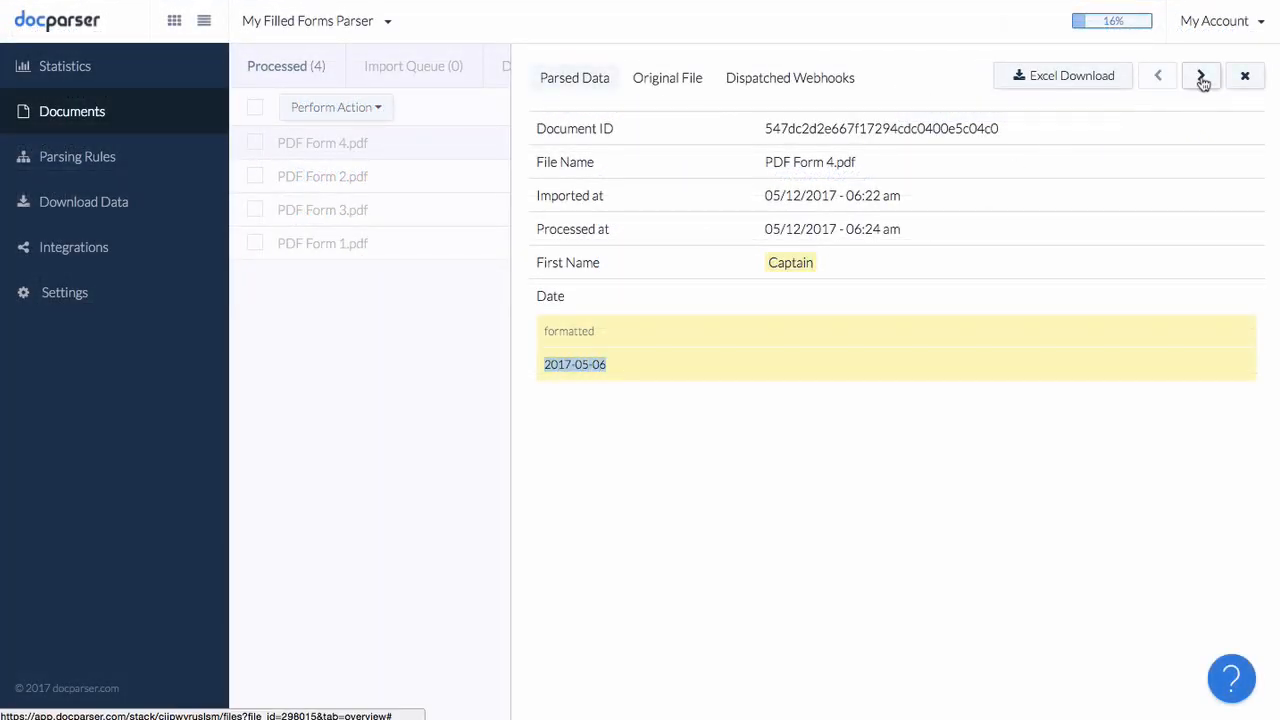
click(1200, 76)
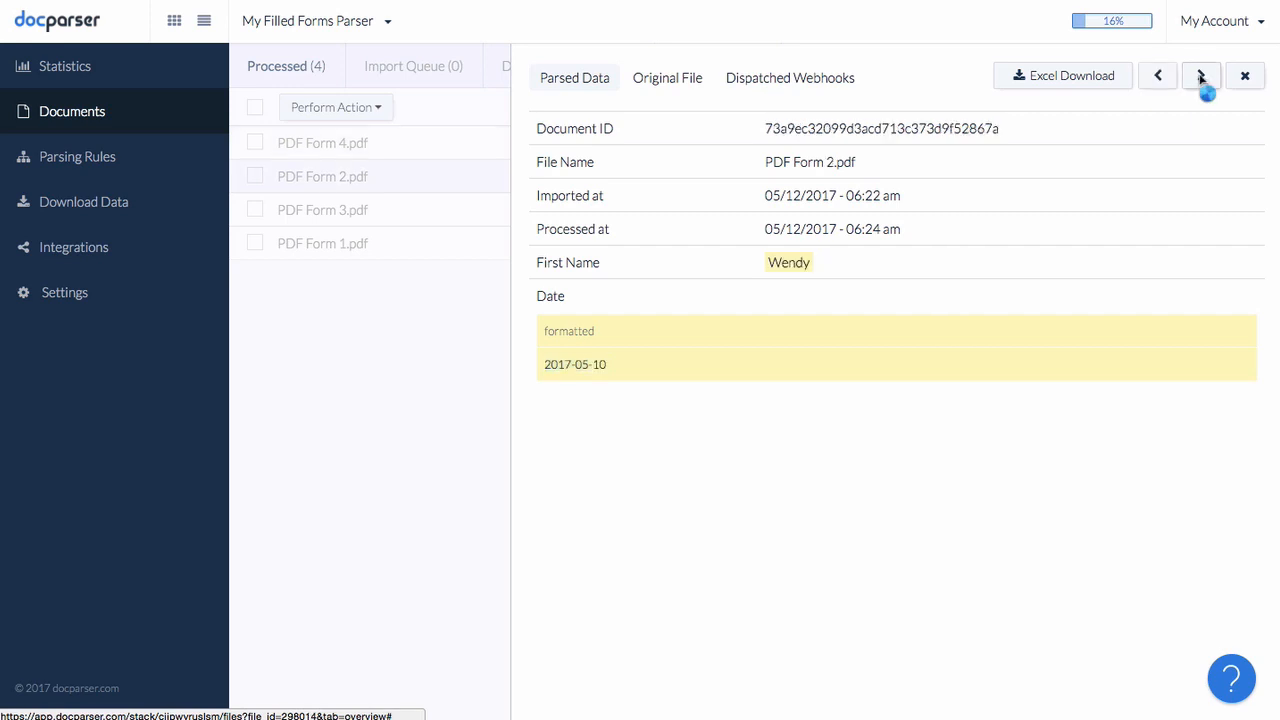
click(1200, 80)
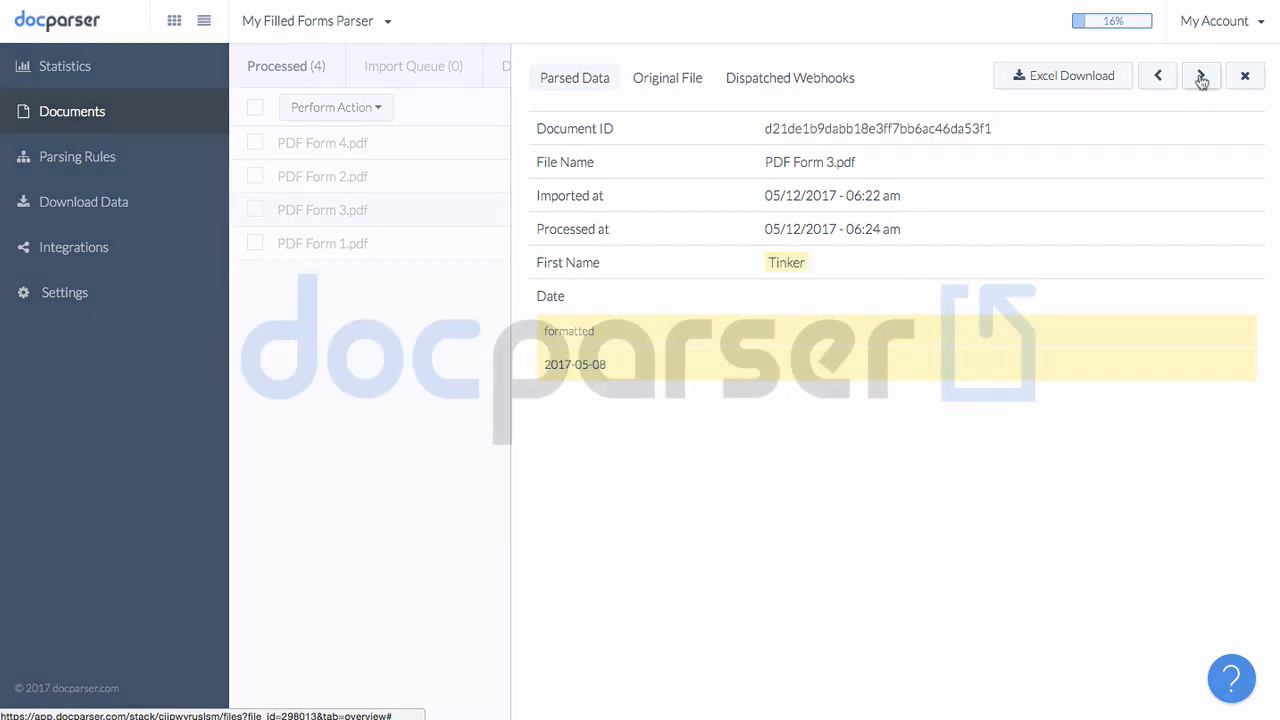